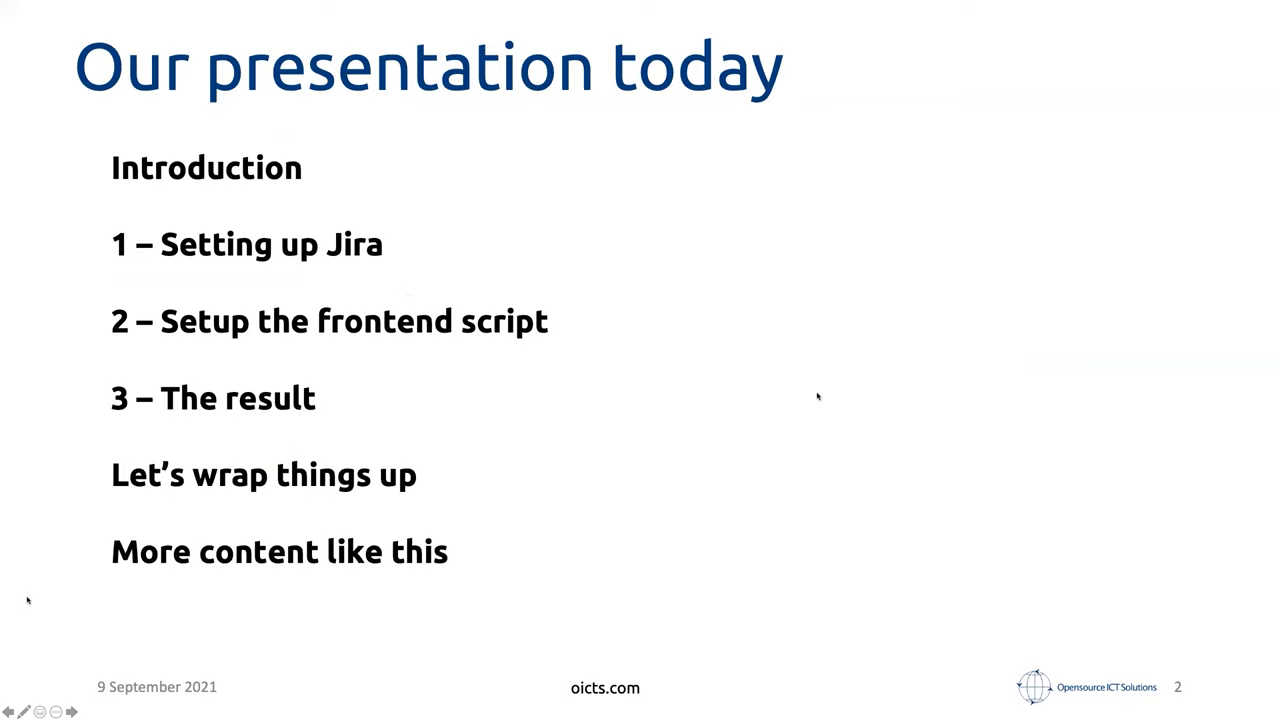
{"action": "mouse_move", "coordinate": [116, 164]}
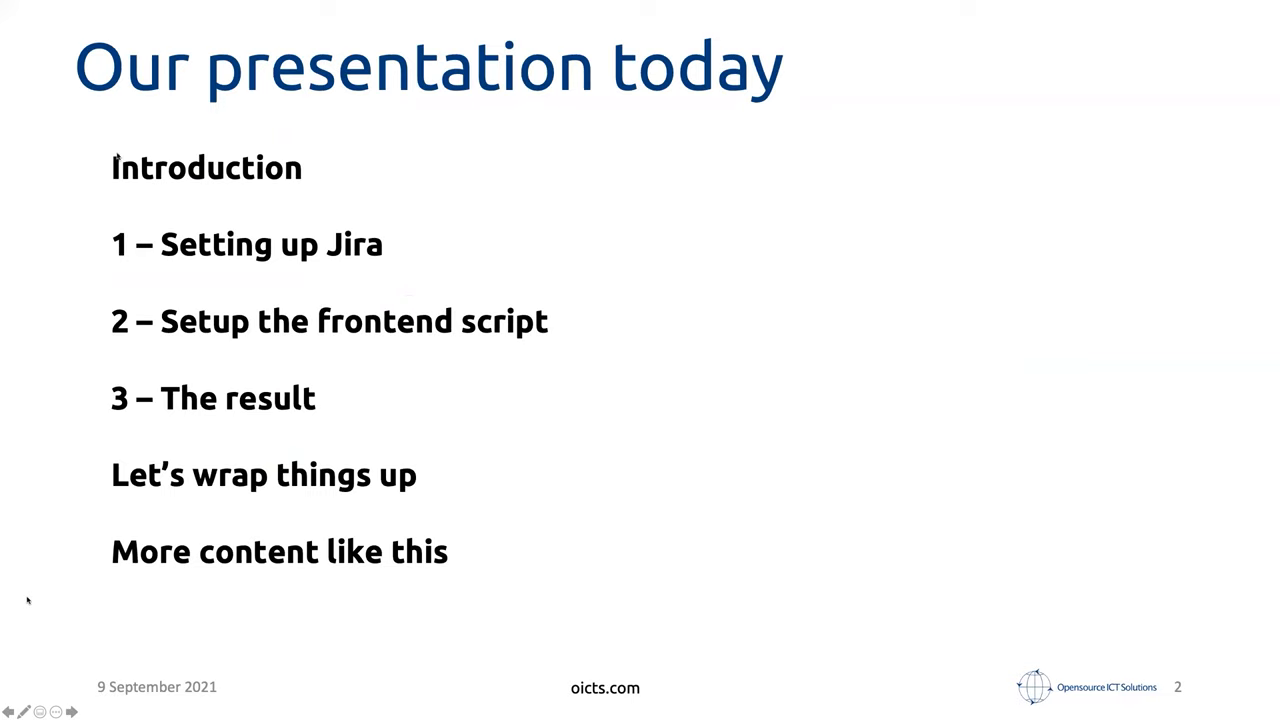
{"action": "mouse_move", "coordinate": [226, 208]}
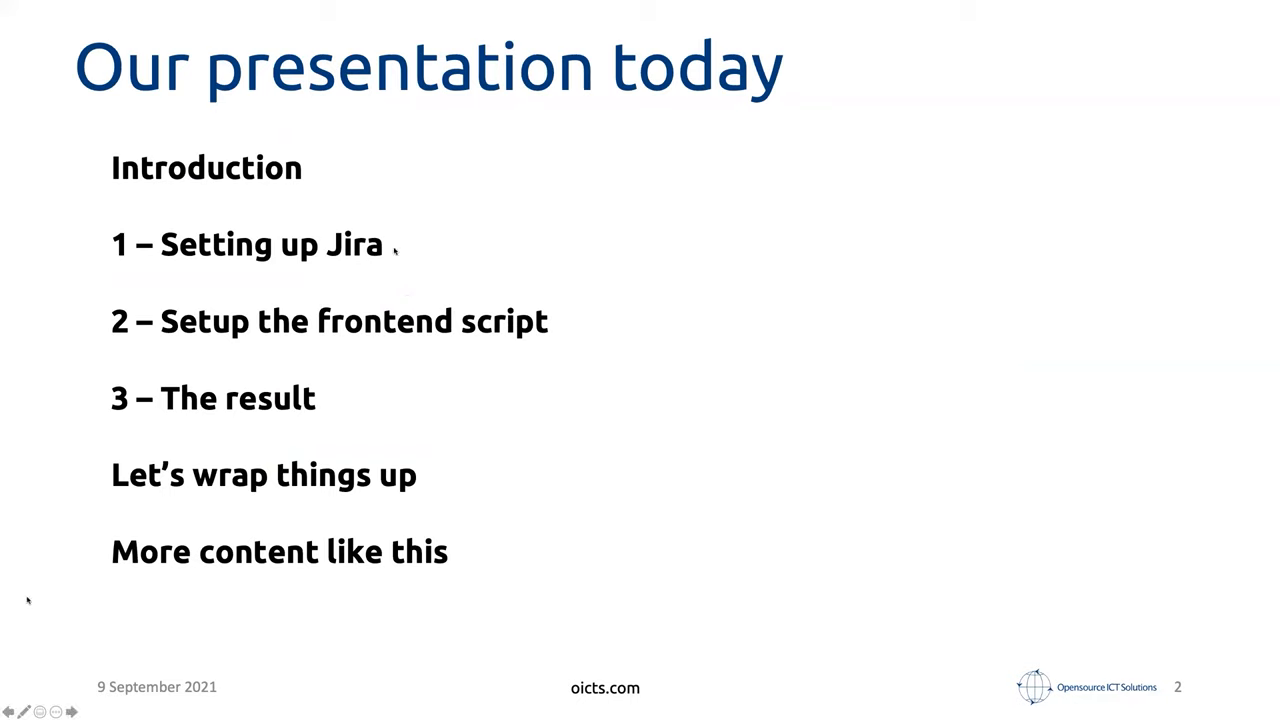
{"action": "mouse_move", "coordinate": [432, 230]}
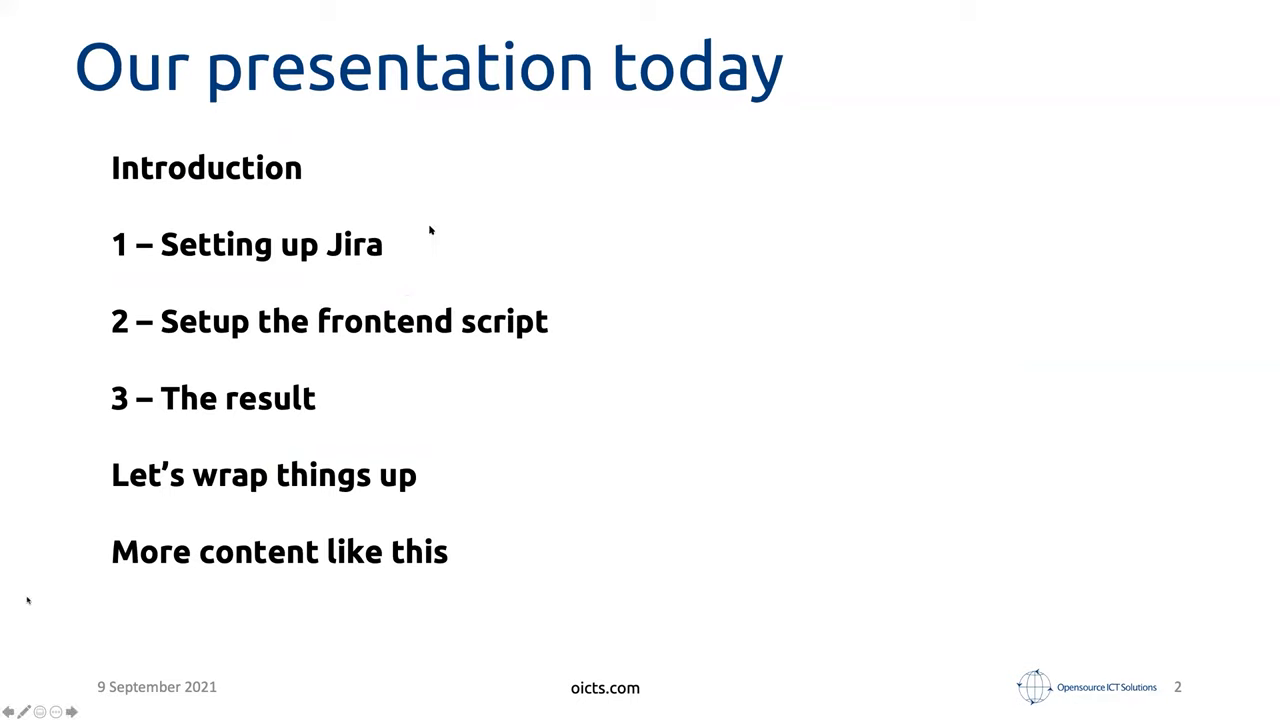
{"action": "mouse_move", "coordinate": [430, 230]}
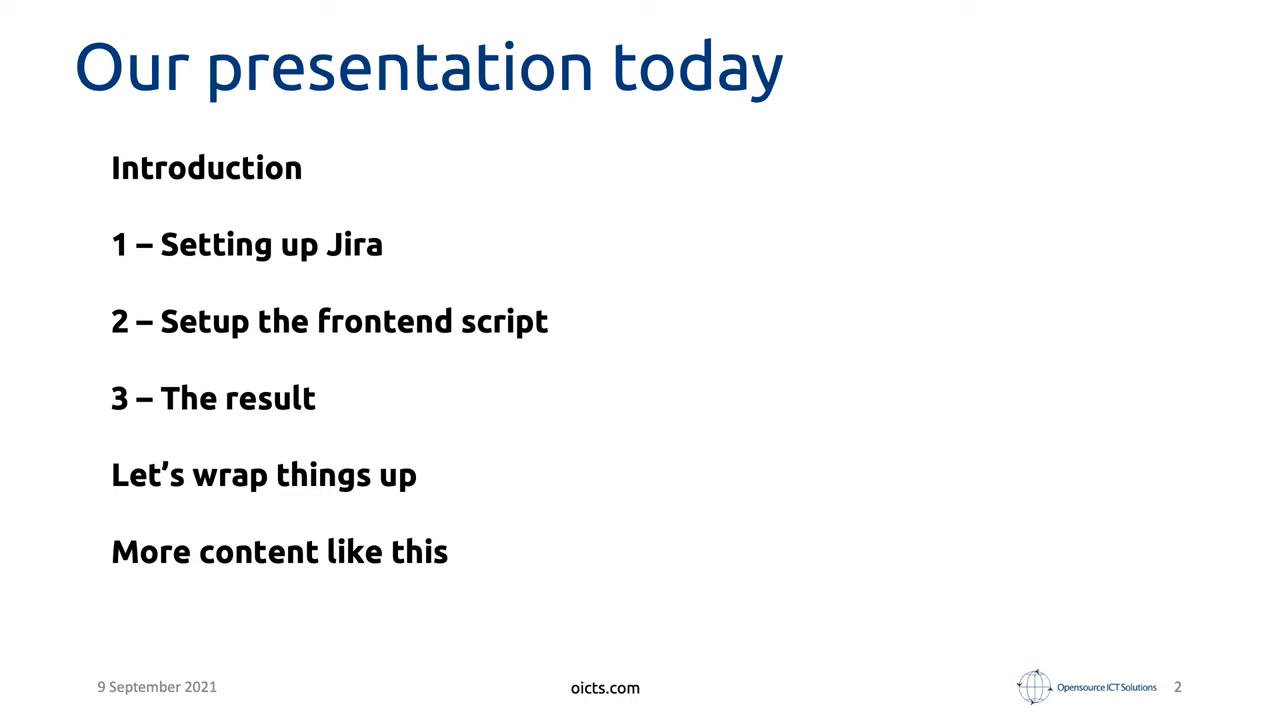
{"action": "mouse_move", "coordinate": [248, 200]}
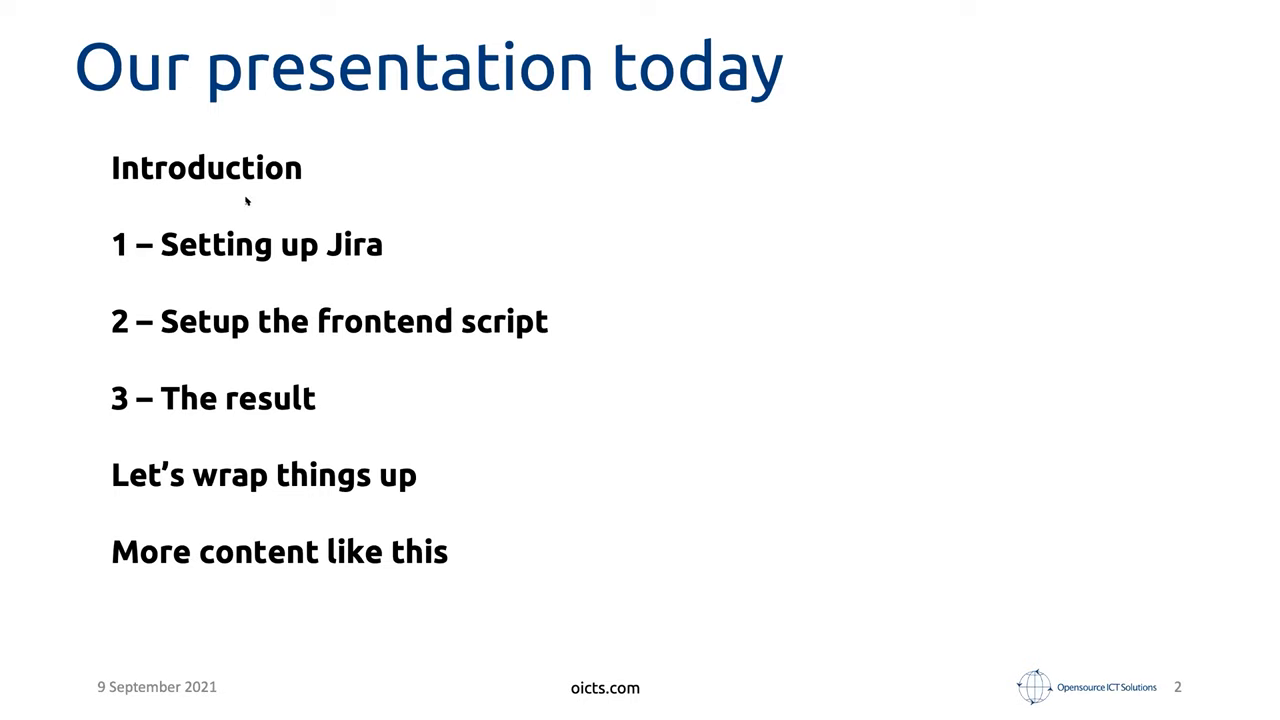
{"action": "mouse_move", "coordinate": [28, 600]}
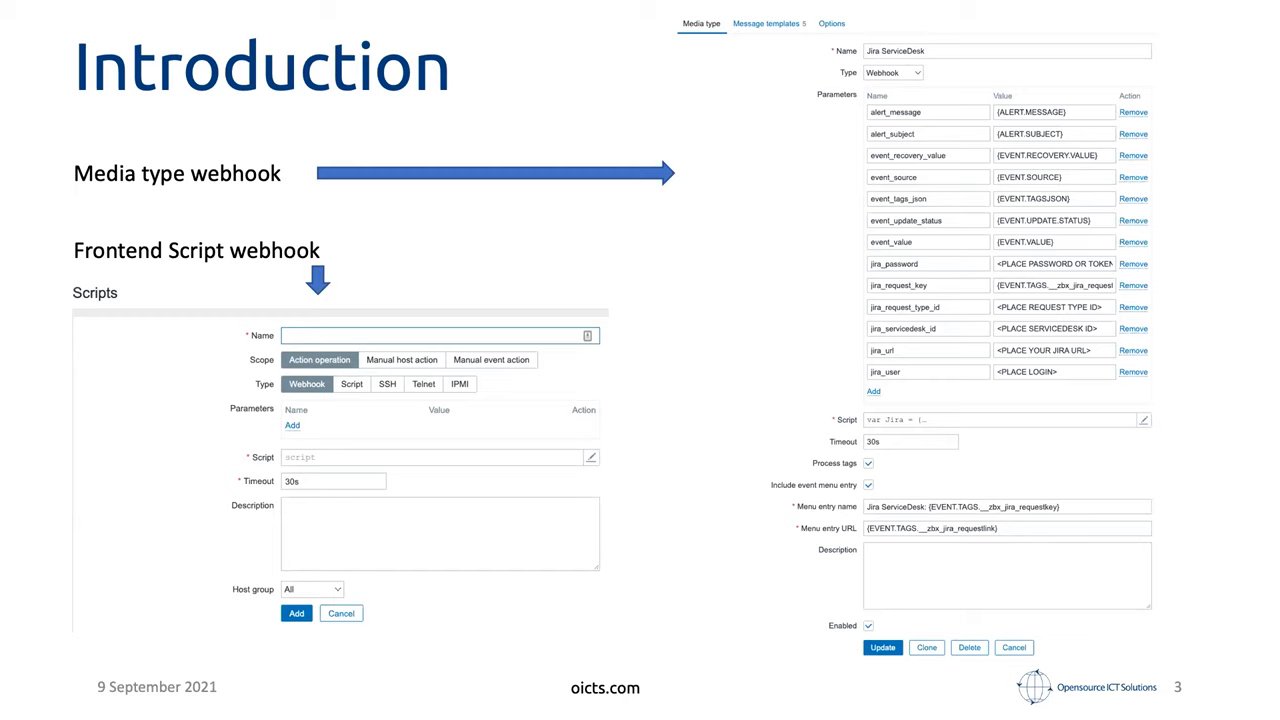
{"action": "mouse_move", "coordinate": [28, 600]}
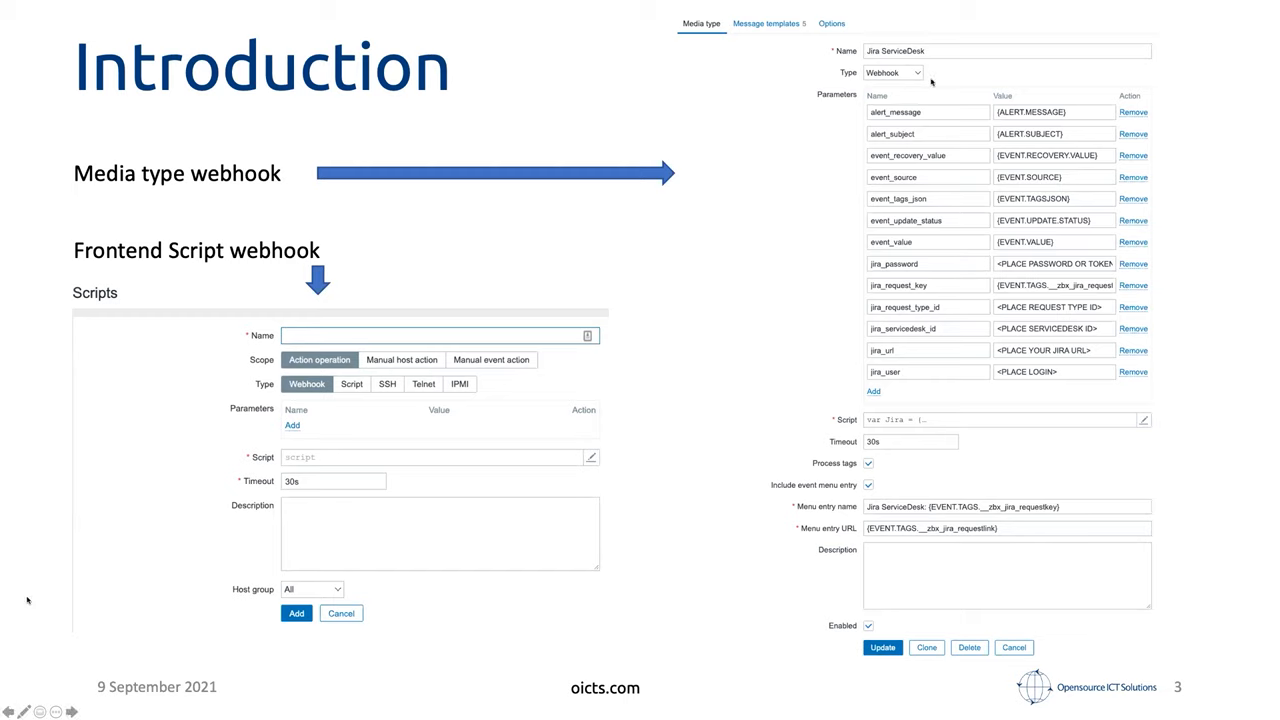
{"action": "mouse_move", "coordinate": [878, 124]}
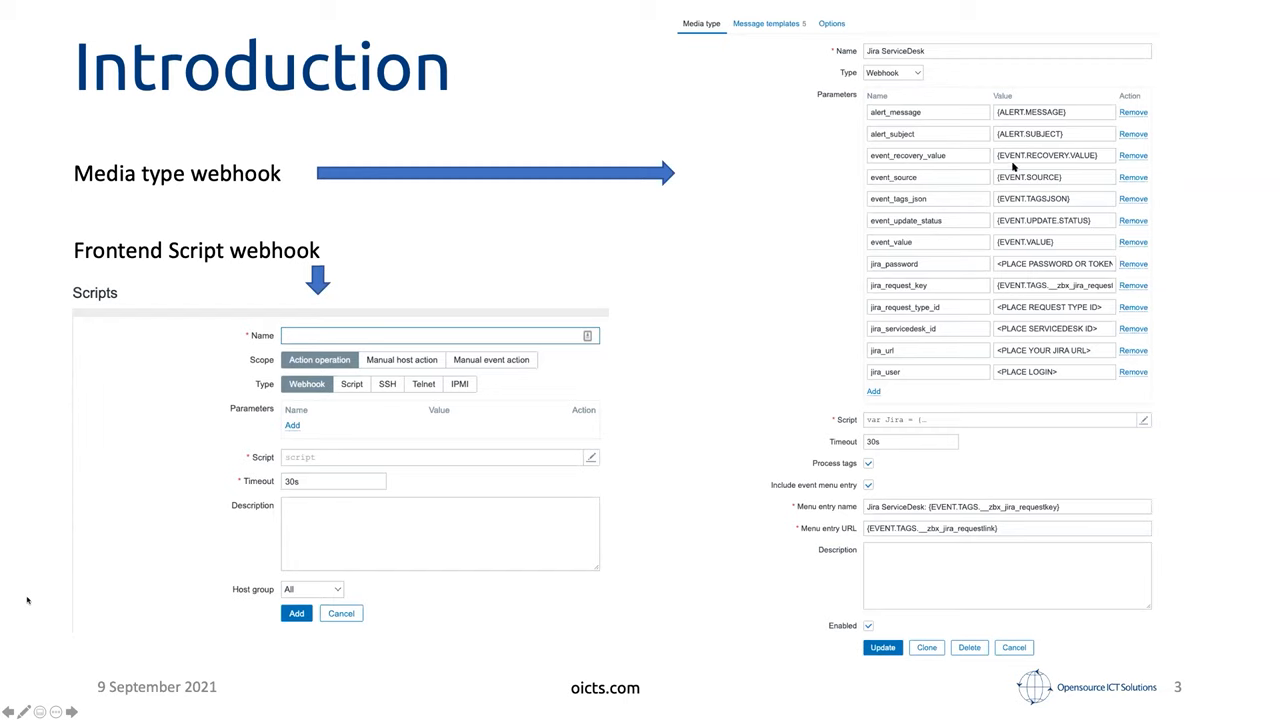
{"action": "mouse_move", "coordinate": [1004, 344]}
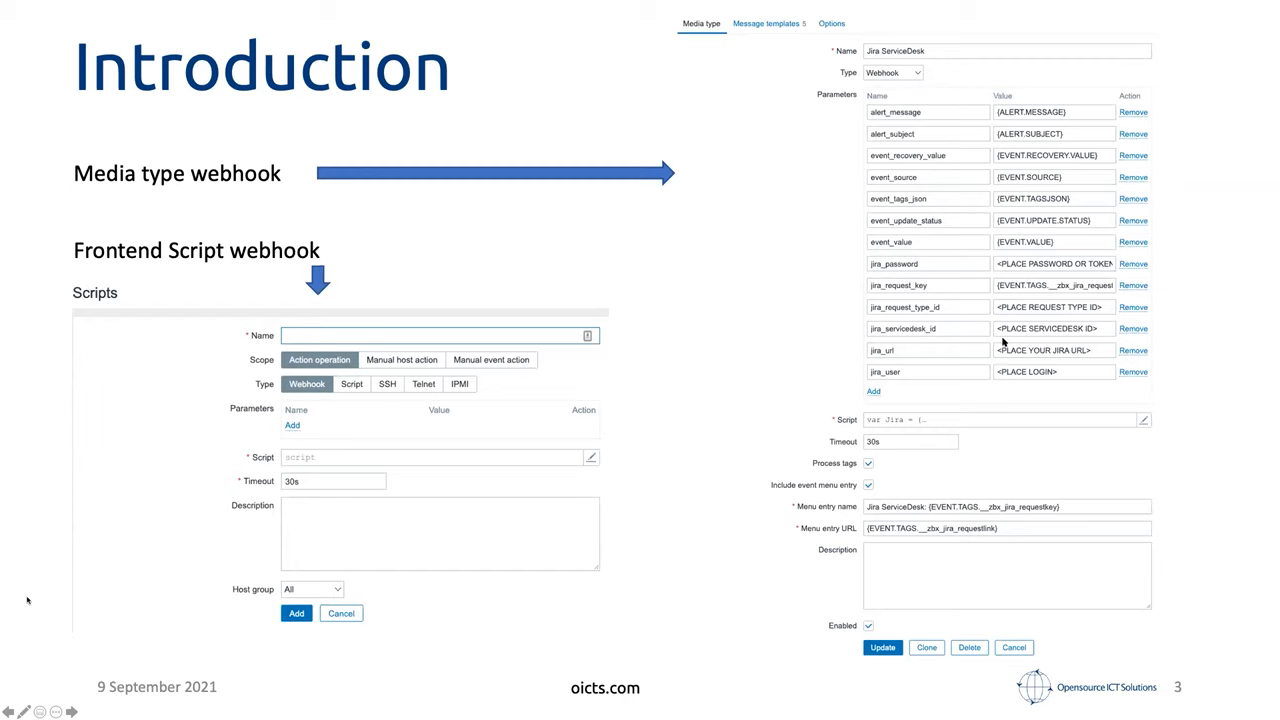
{"action": "mouse_move", "coordinate": [1004, 288]}
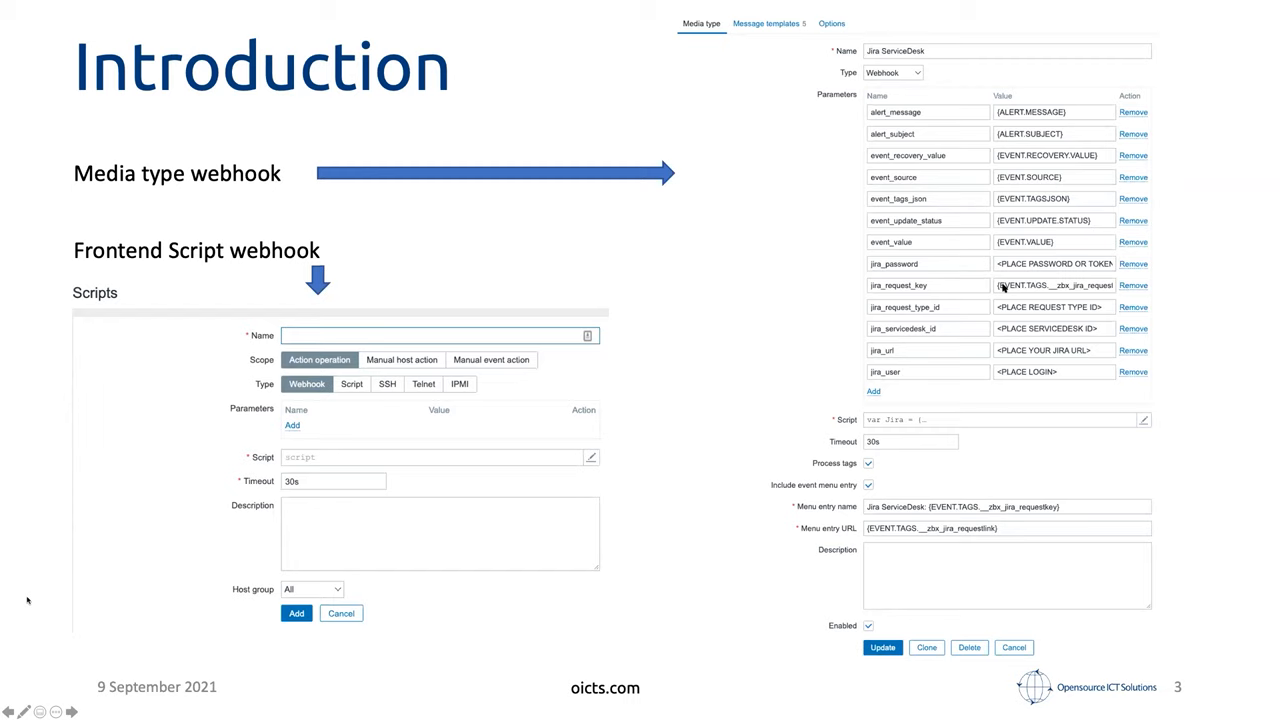
{"action": "mouse_move", "coordinate": [988, 228]}
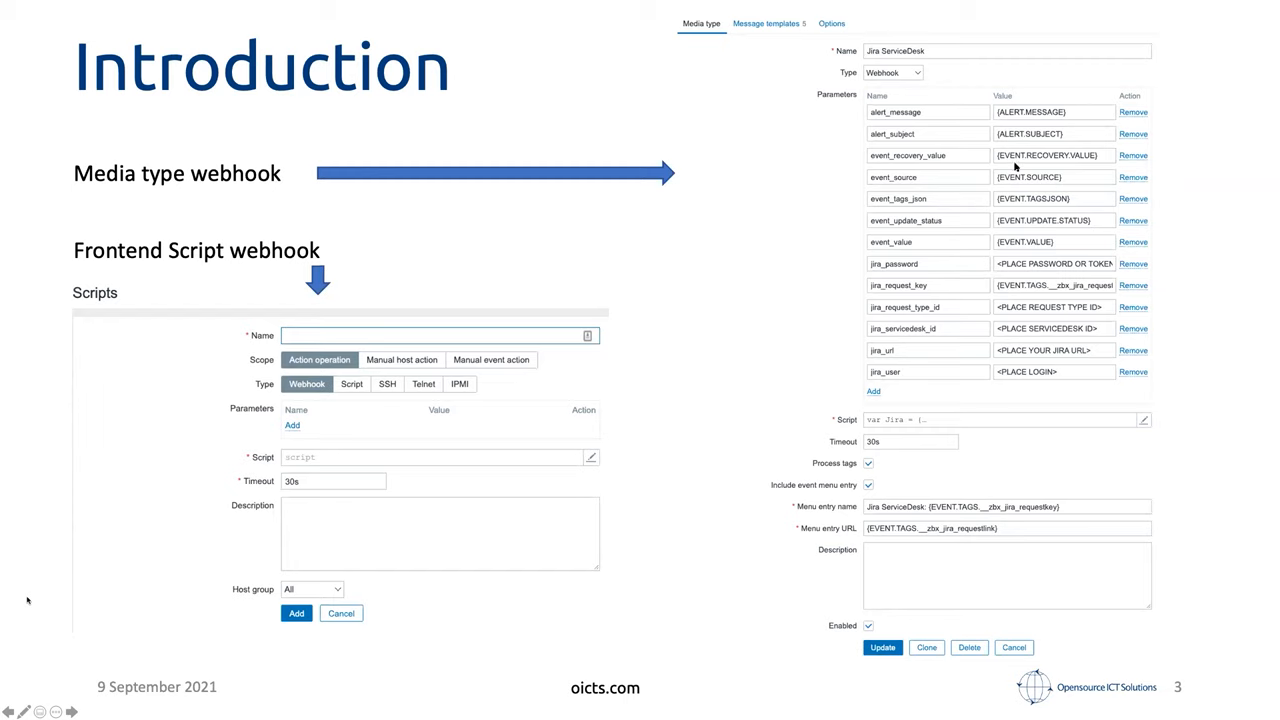
{"action": "mouse_move", "coordinate": [964, 94]}
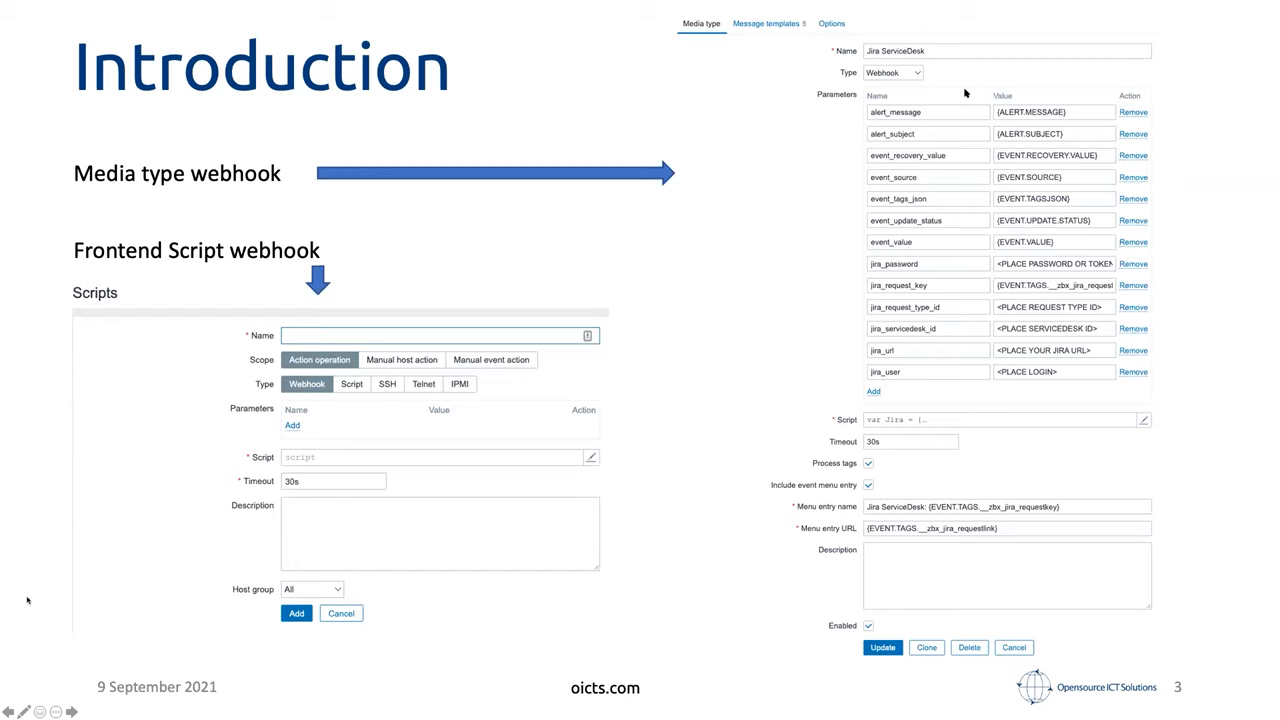
{"action": "mouse_move", "coordinate": [976, 166]}
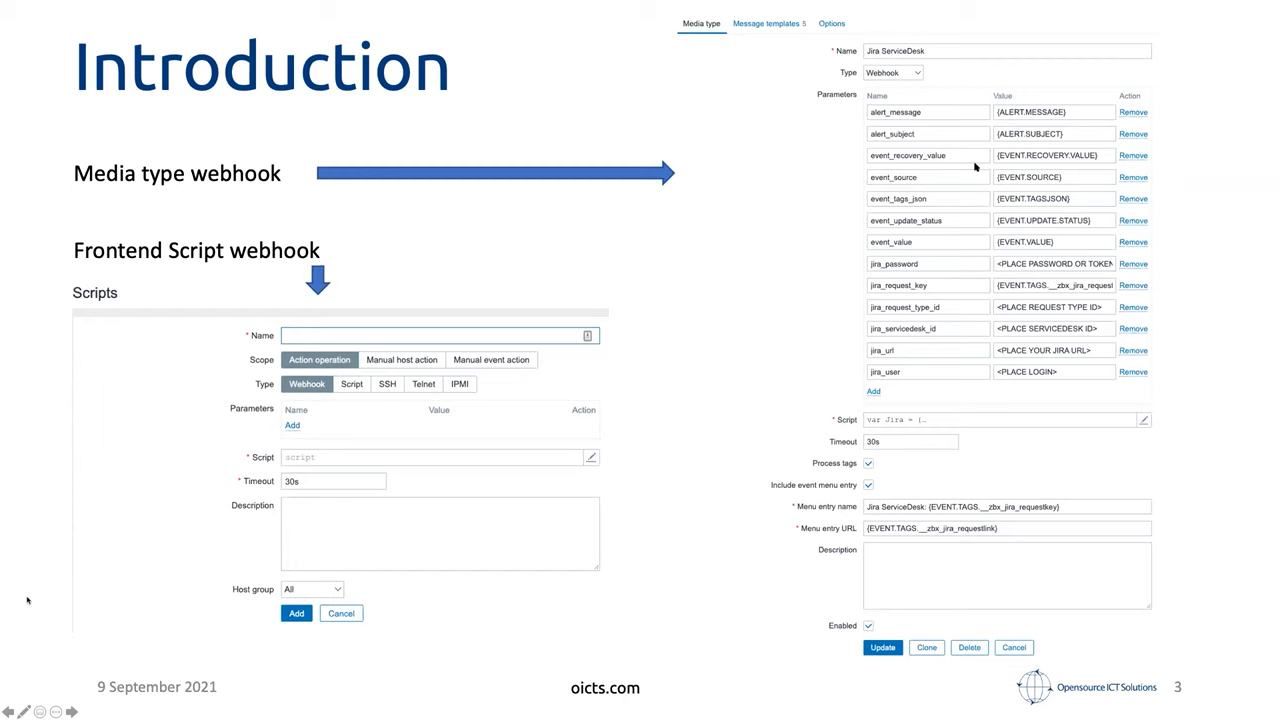
{"action": "mouse_move", "coordinate": [838, 394]}
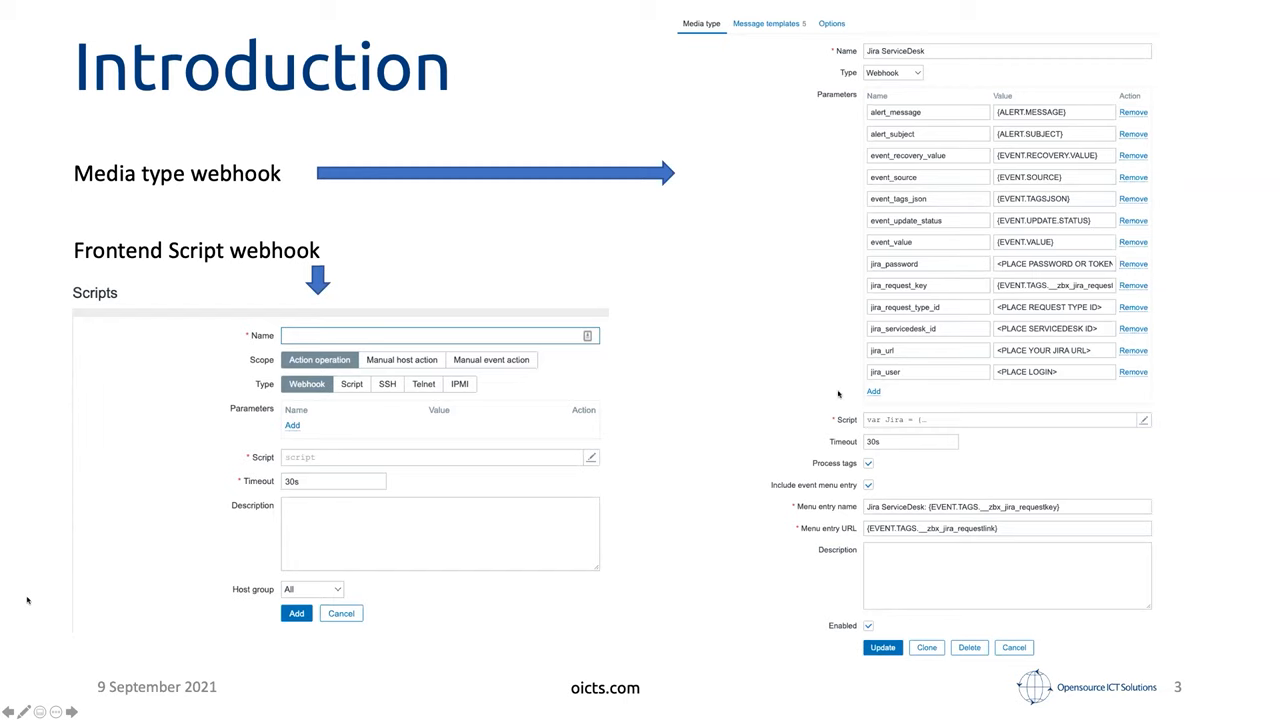
{"action": "mouse_move", "coordinate": [896, 388]}
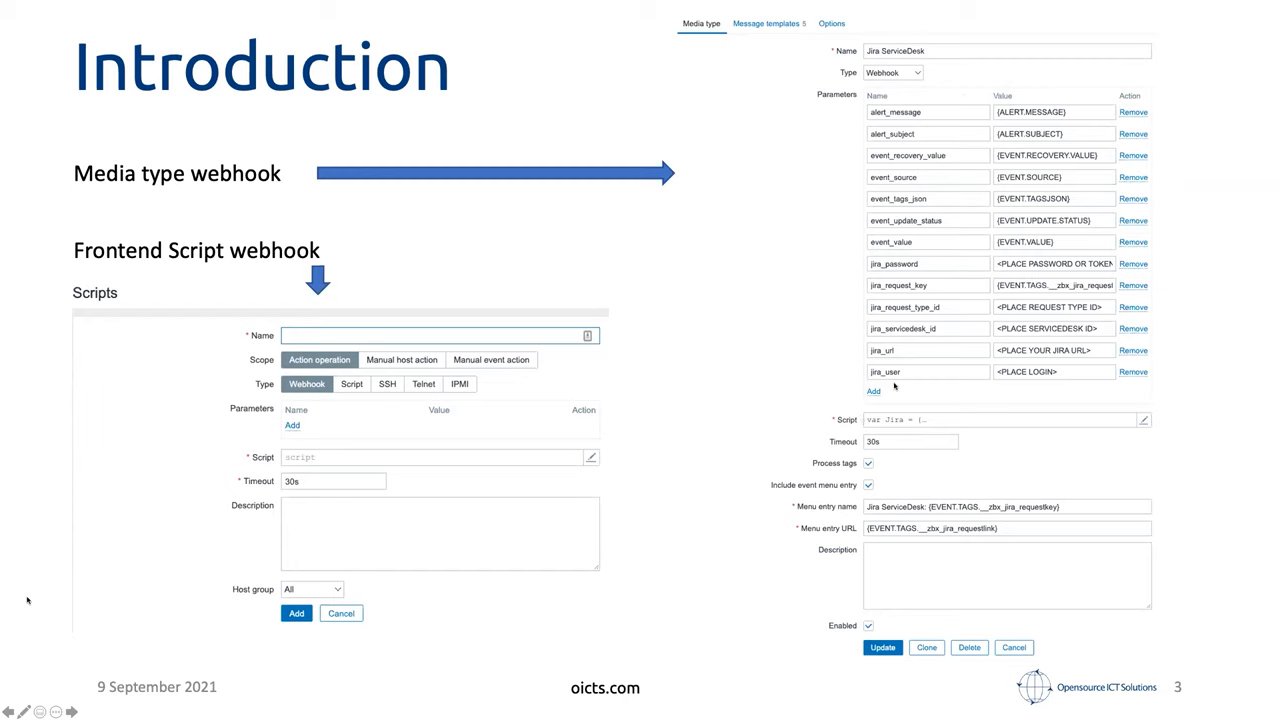
{"action": "mouse_move", "coordinate": [184, 288]}
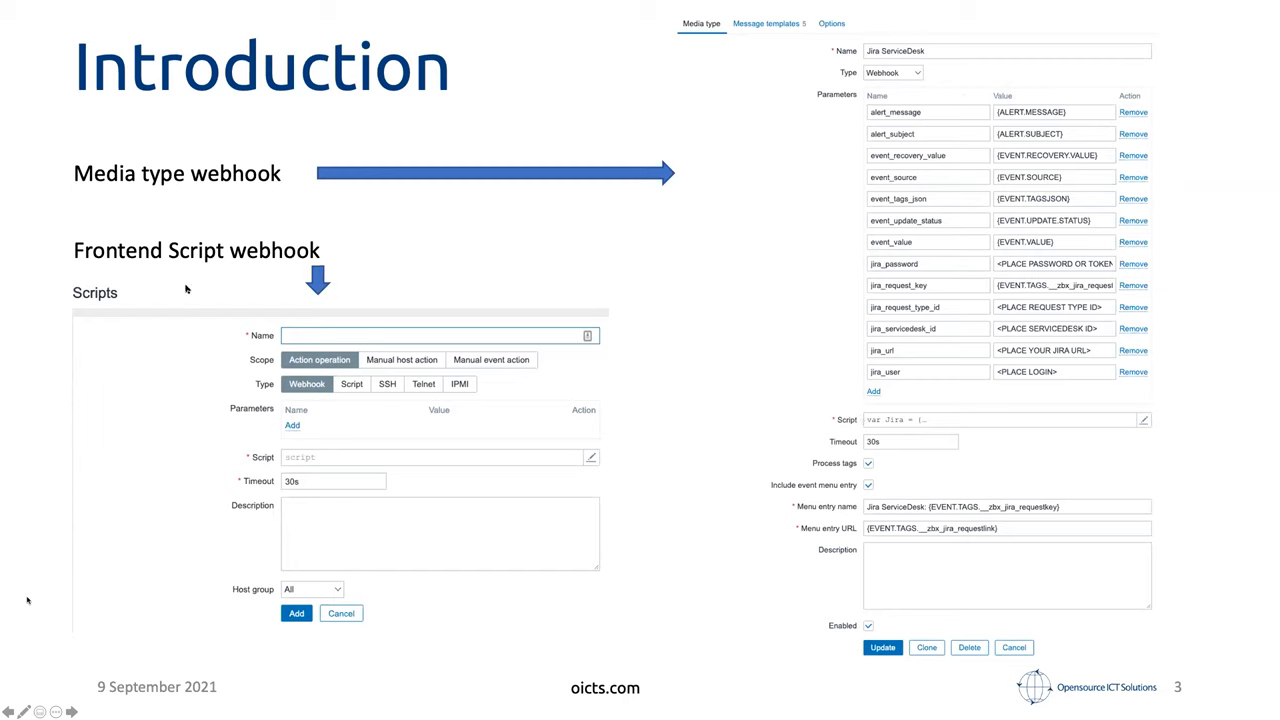
{"action": "mouse_move", "coordinate": [224, 238]}
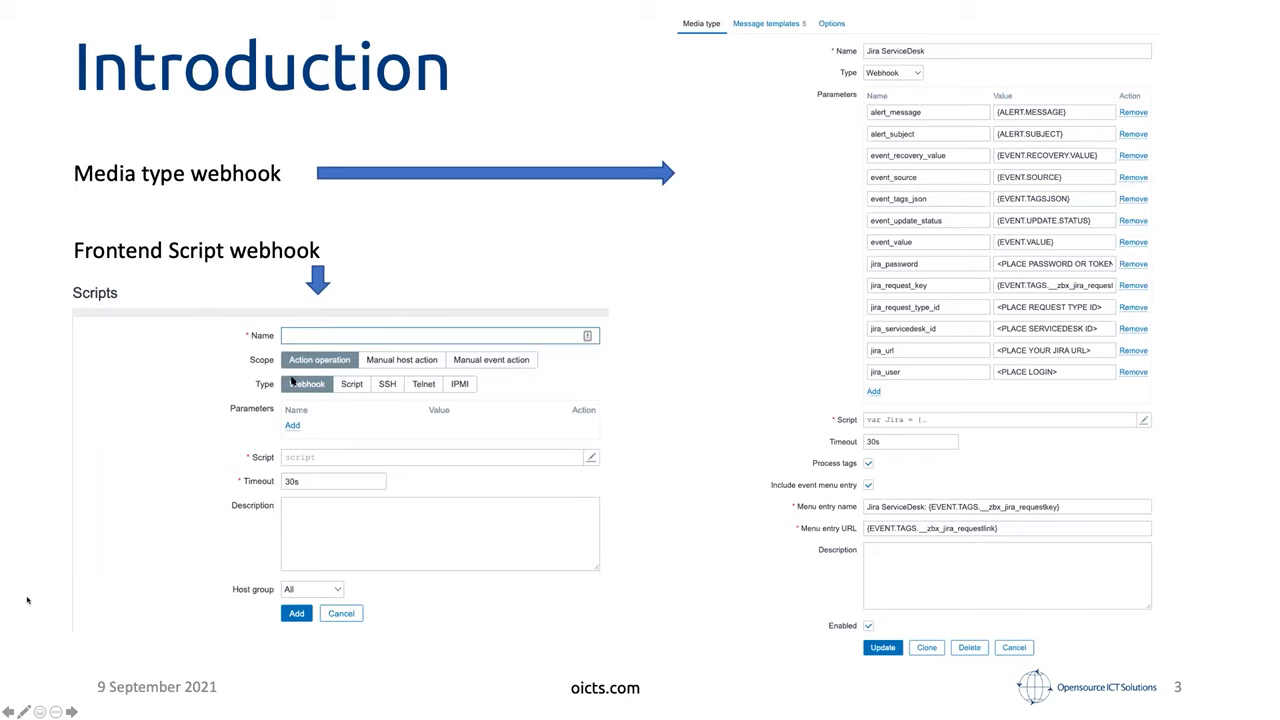
{"action": "mouse_move", "coordinate": [240, 316]}
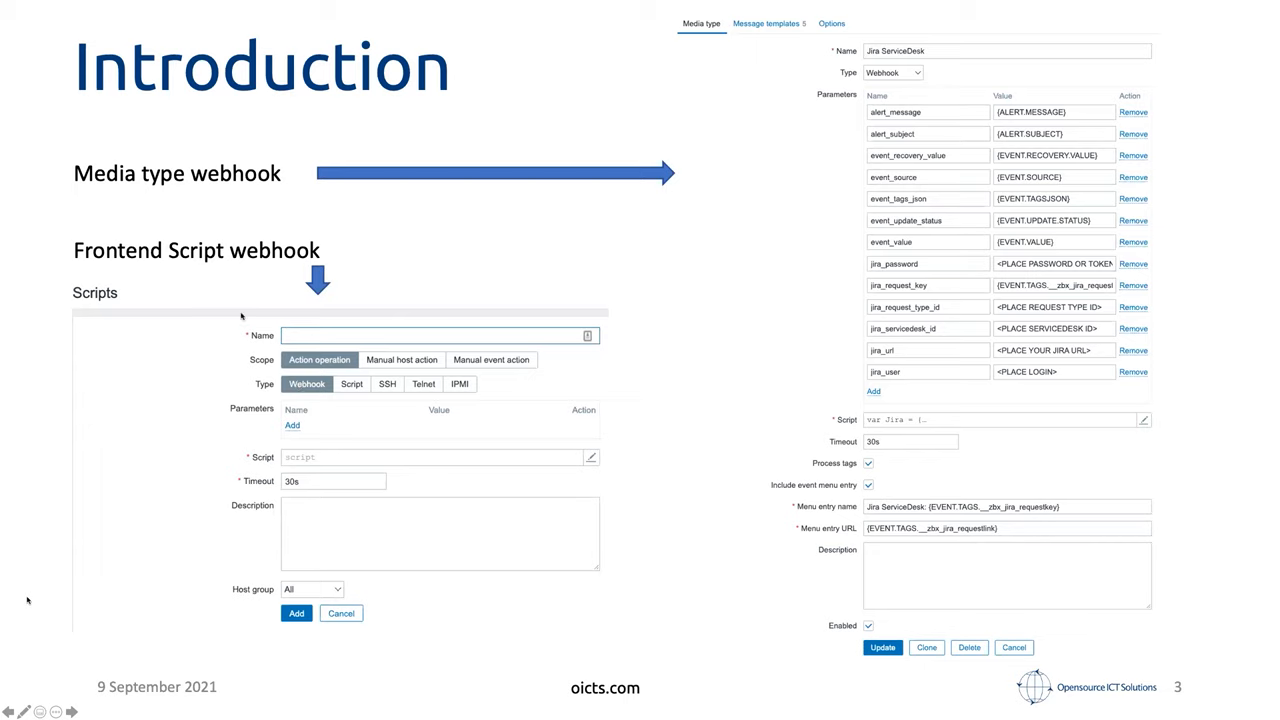
{"action": "mouse_move", "coordinate": [236, 436]}
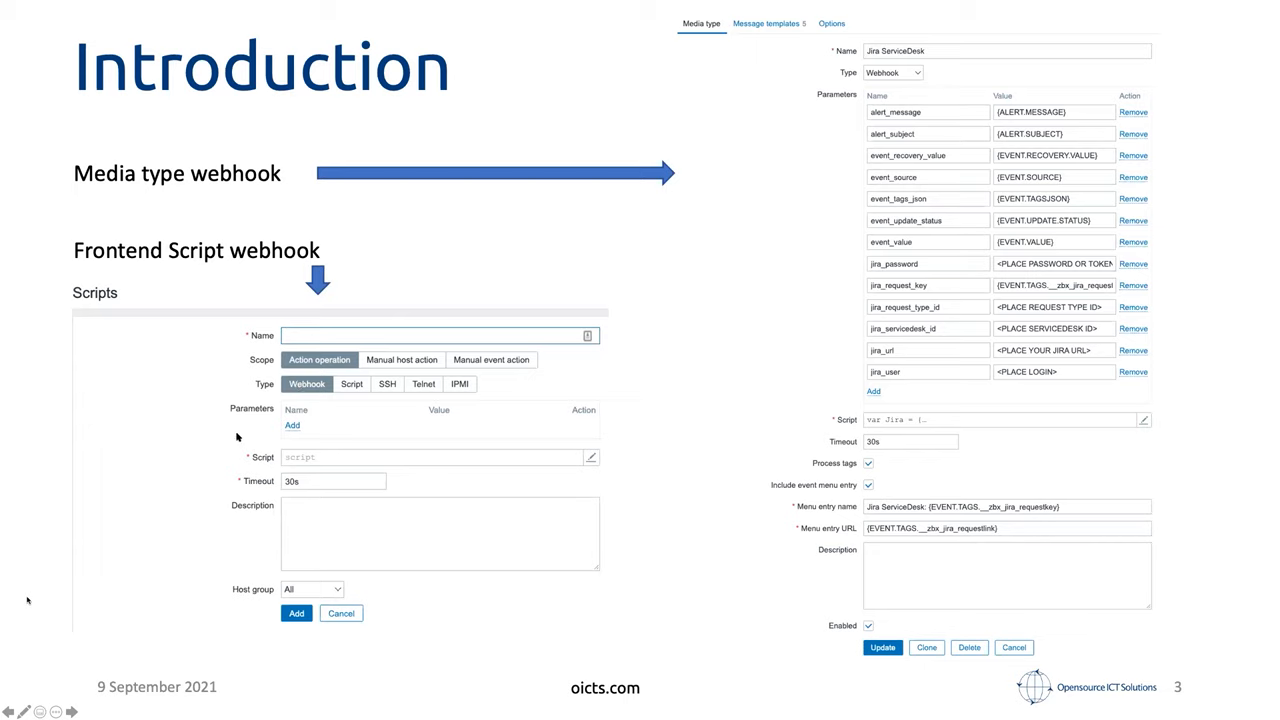
{"action": "mouse_move", "coordinate": [260, 468]}
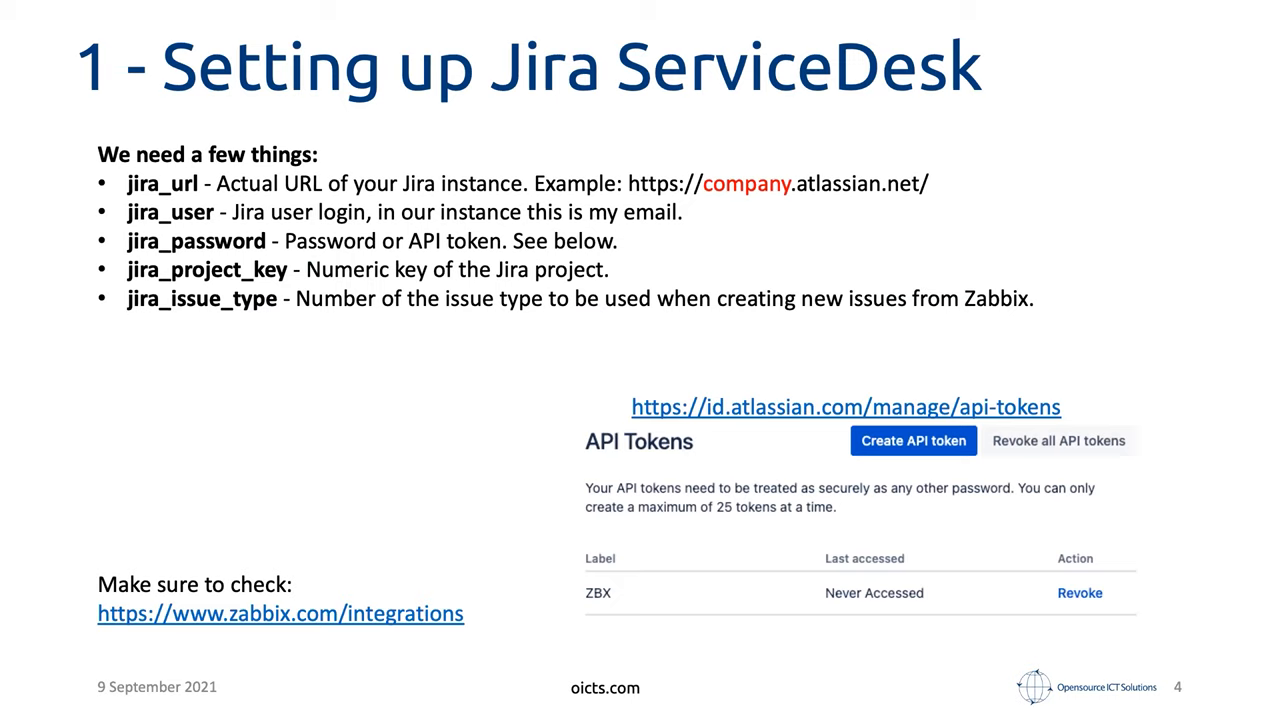
{"action": "mouse_move", "coordinate": [810, 224]}
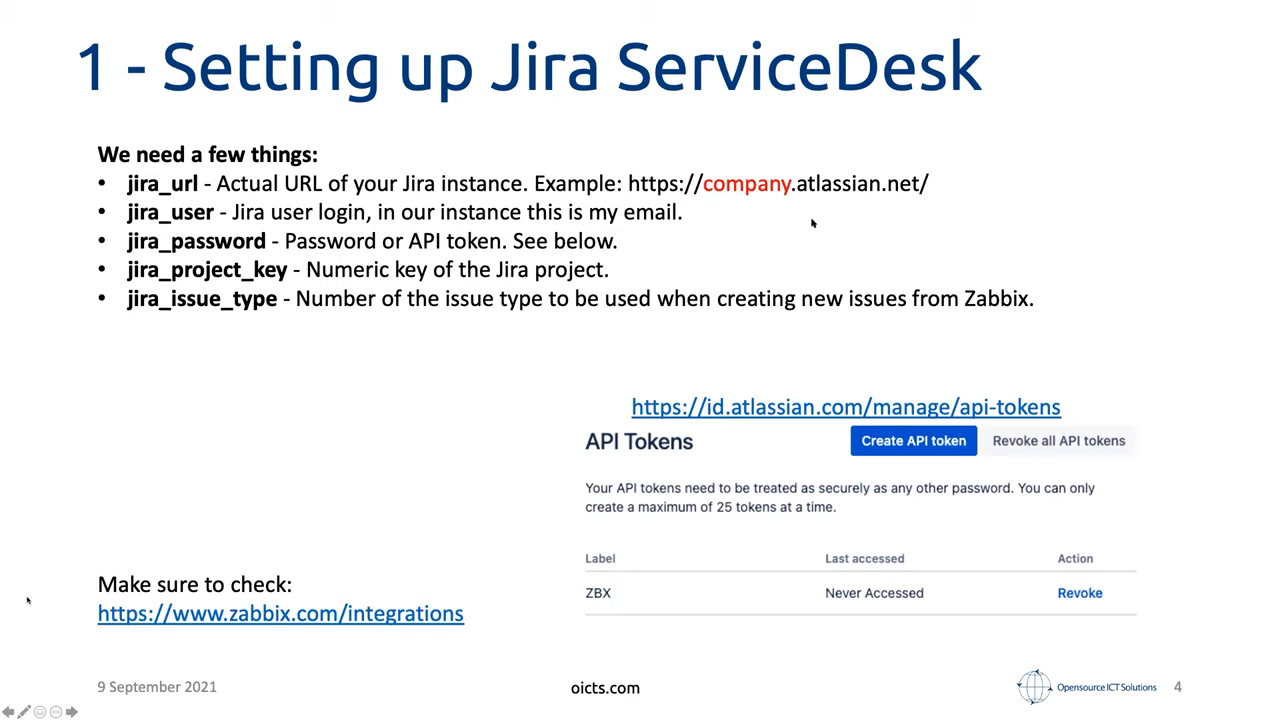
{"action": "mouse_move", "coordinate": [572, 48]}
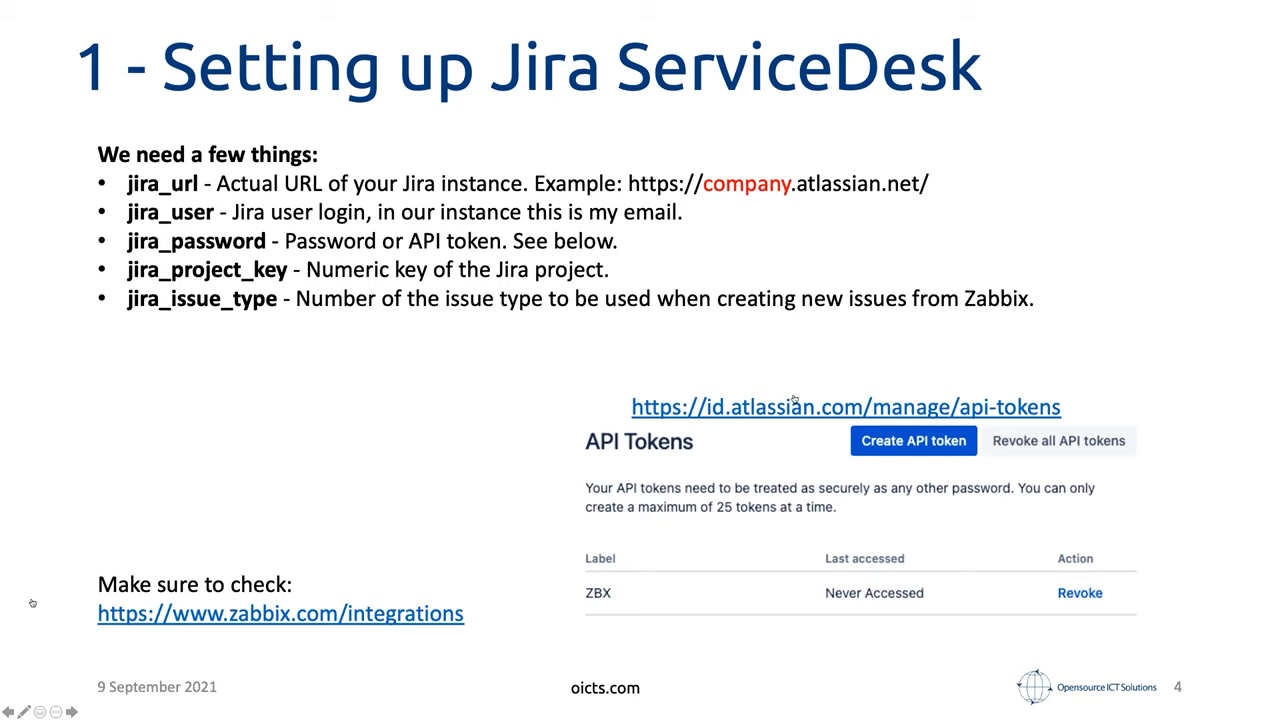
{"action": "mouse_move", "coordinate": [724, 418]}
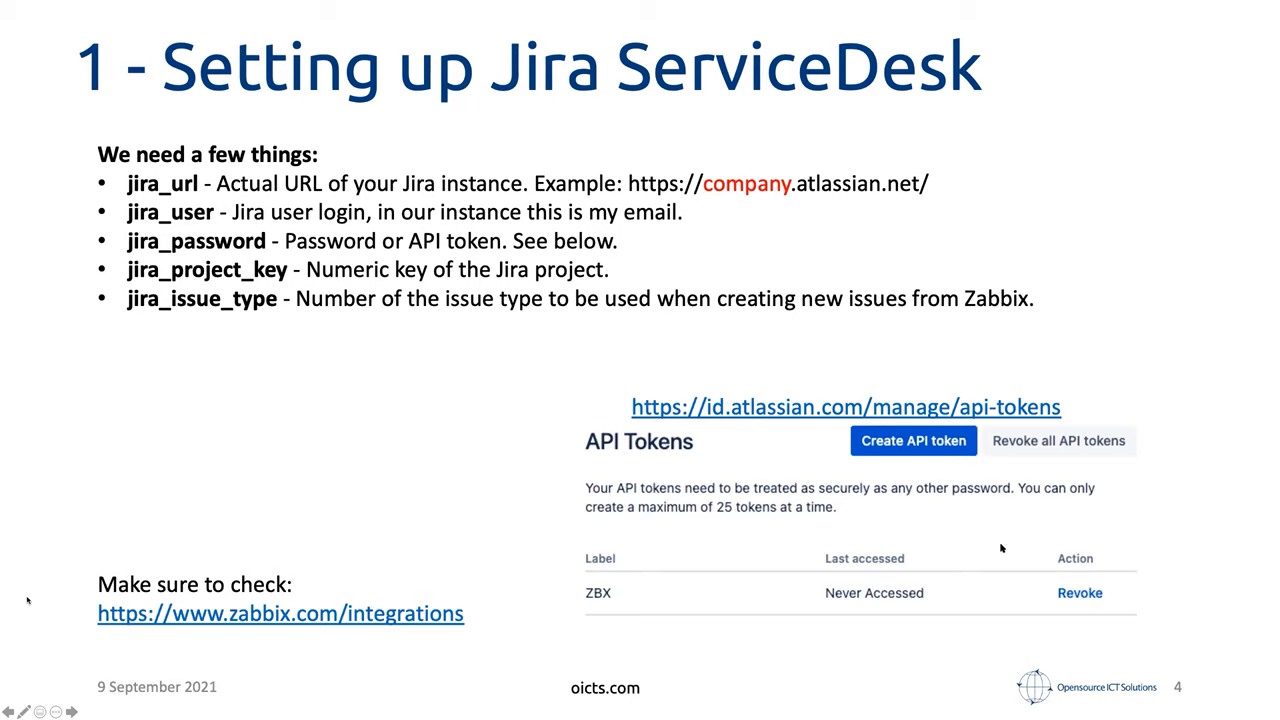
{"action": "mouse_move", "coordinate": [224, 290]}
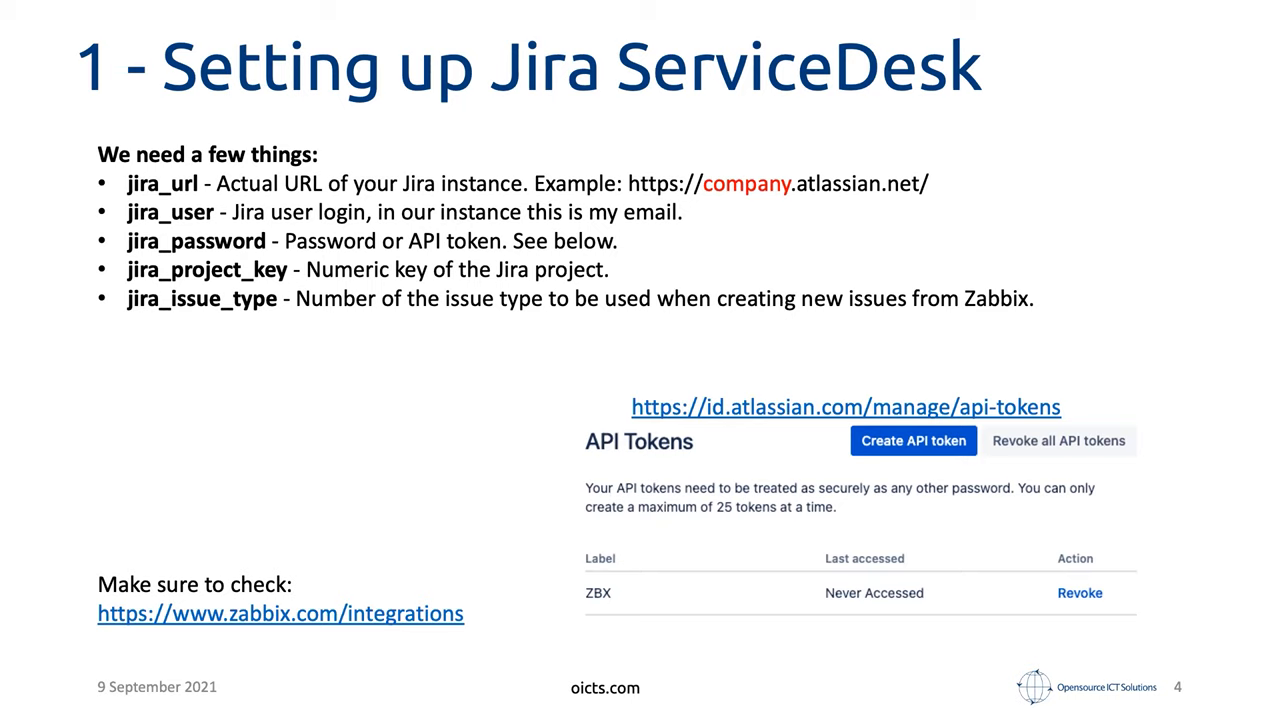
{"action": "mouse_move", "coordinate": [28, 600]}
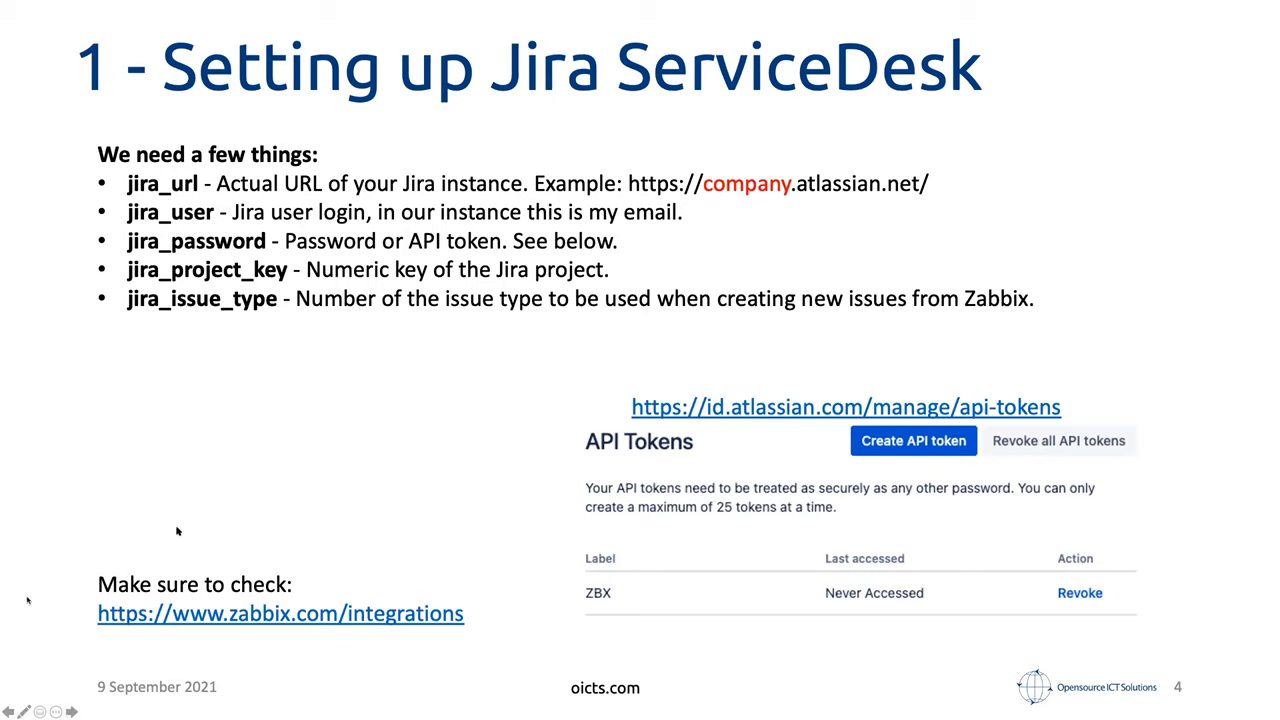
{"action": "mouse_move", "coordinate": [304, 480]}
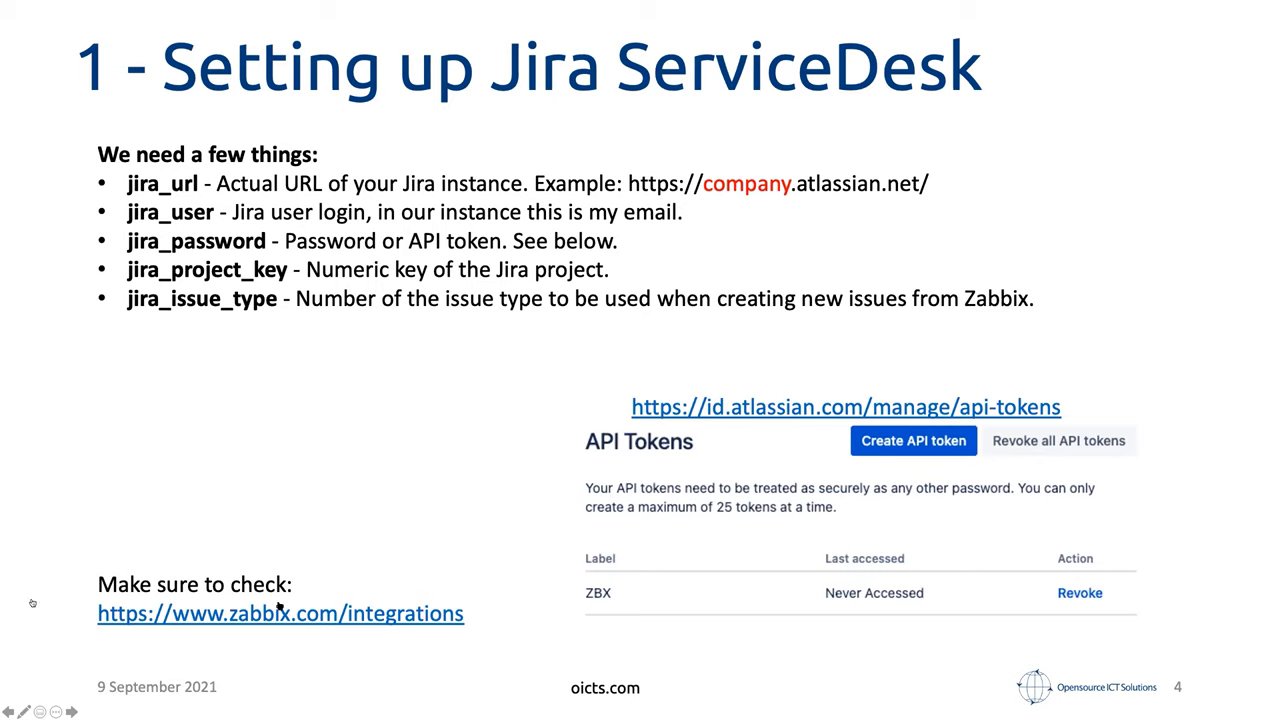
{"action": "mouse_move", "coordinate": [380, 612]}
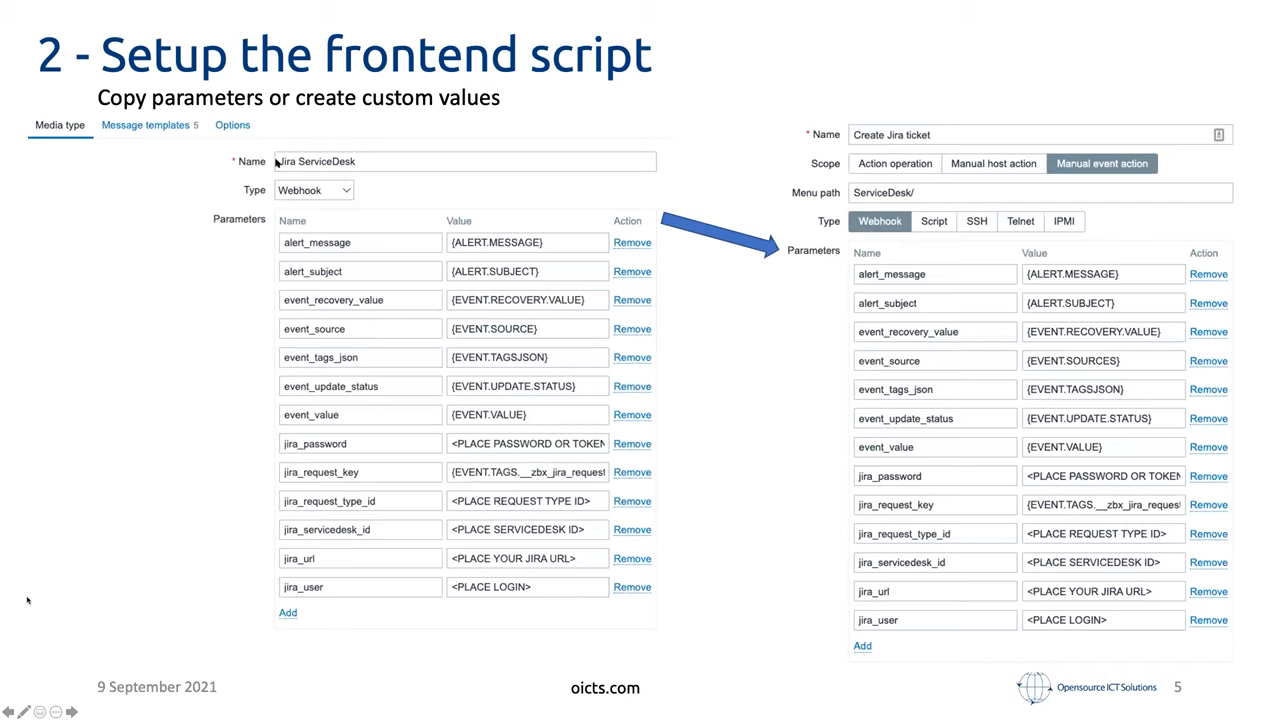
{"action": "mouse_move", "coordinate": [744, 140]}
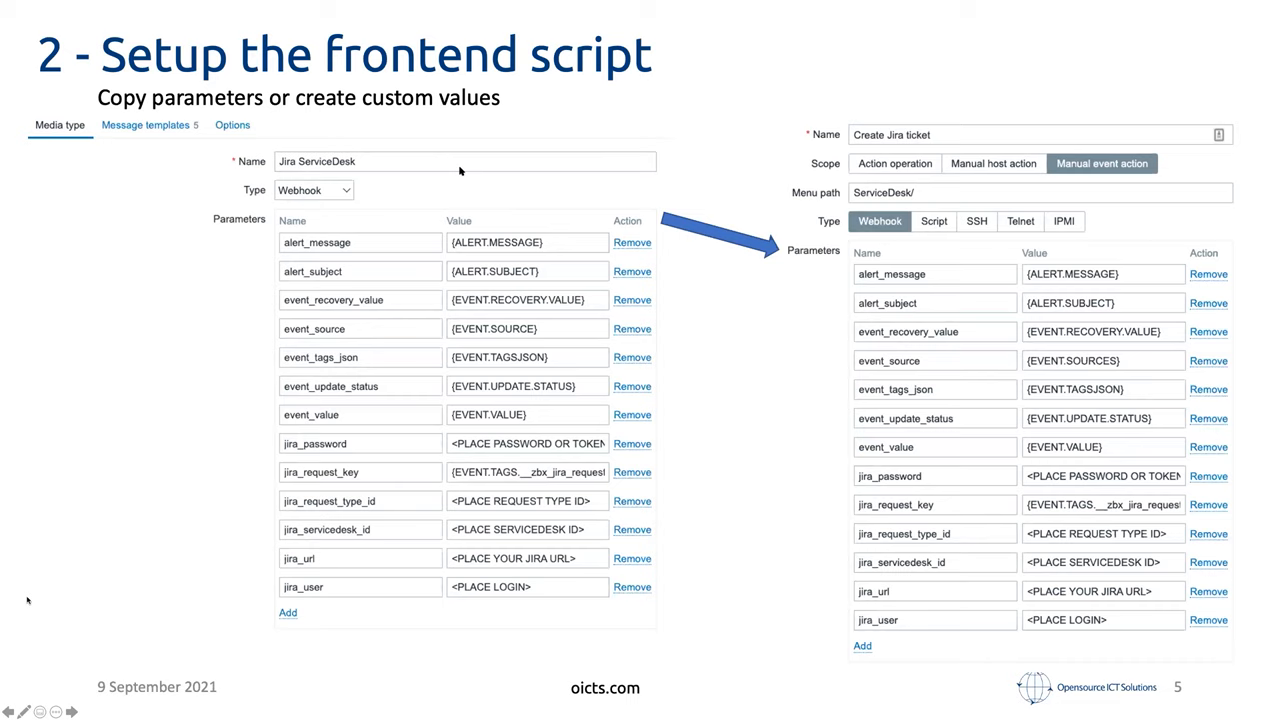
{"action": "mouse_move", "coordinate": [996, 132]}
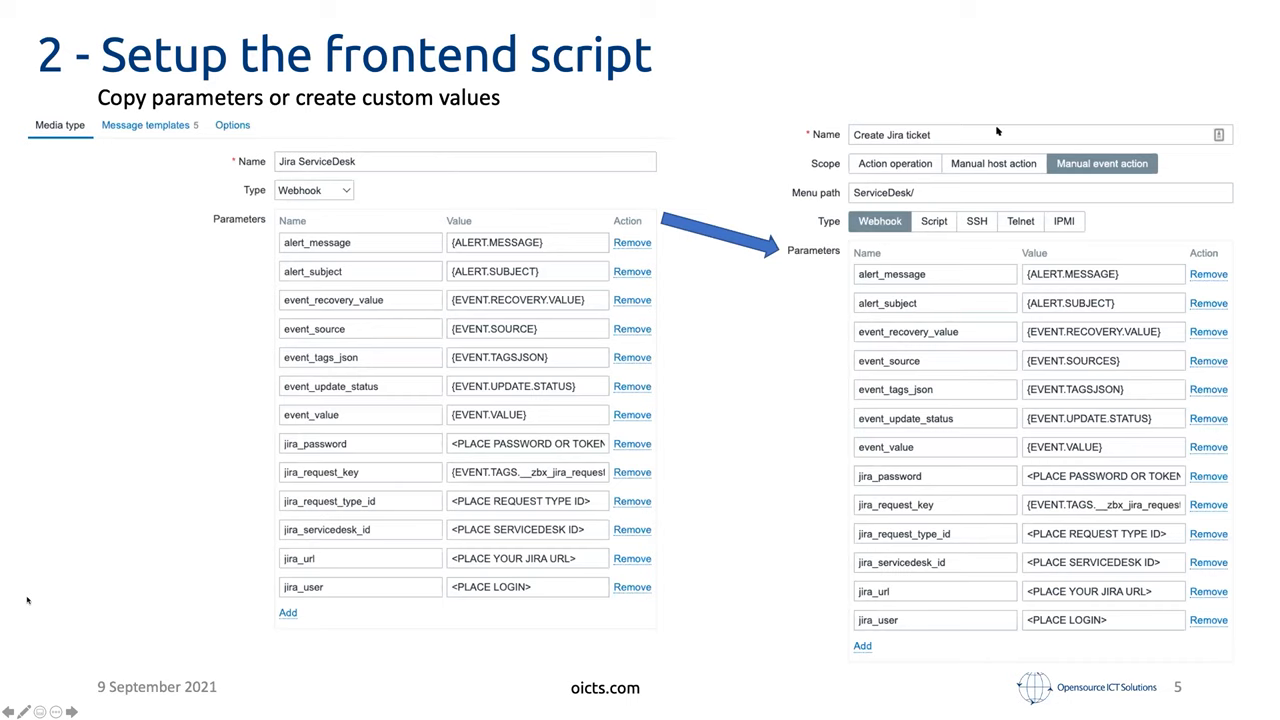
{"action": "mouse_move", "coordinate": [248, 290]}
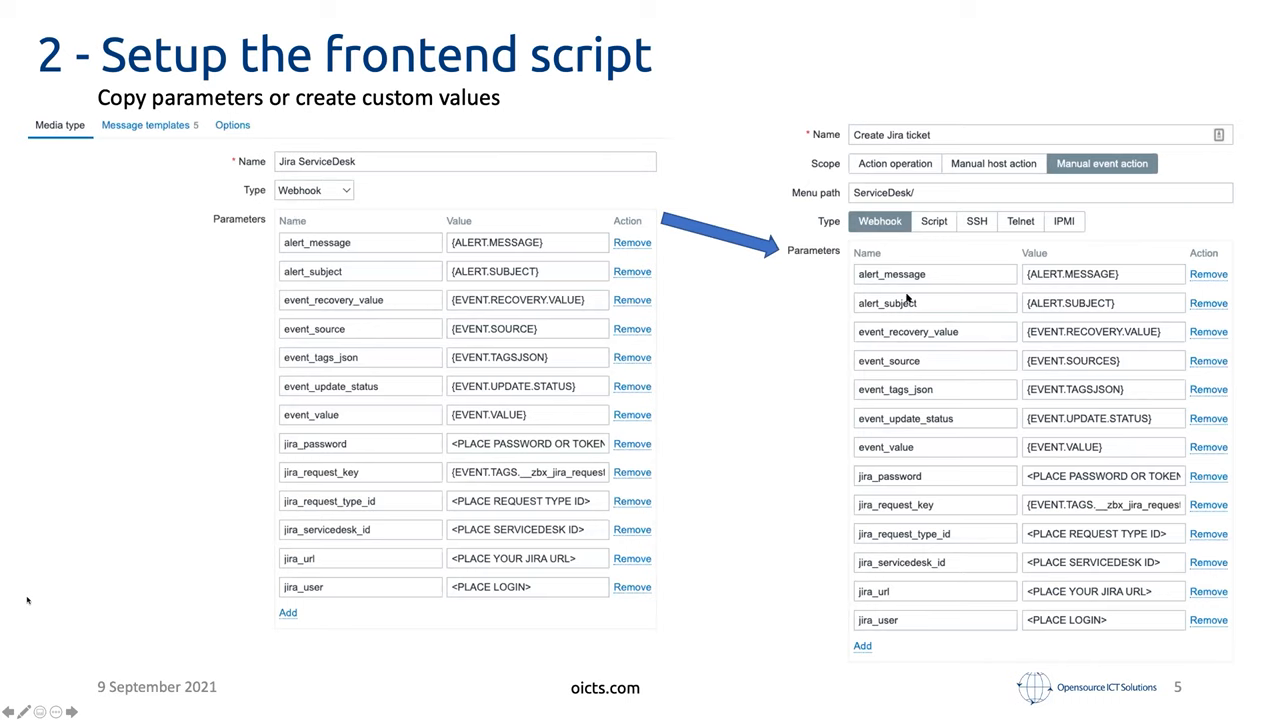
{"action": "mouse_move", "coordinate": [576, 270]}
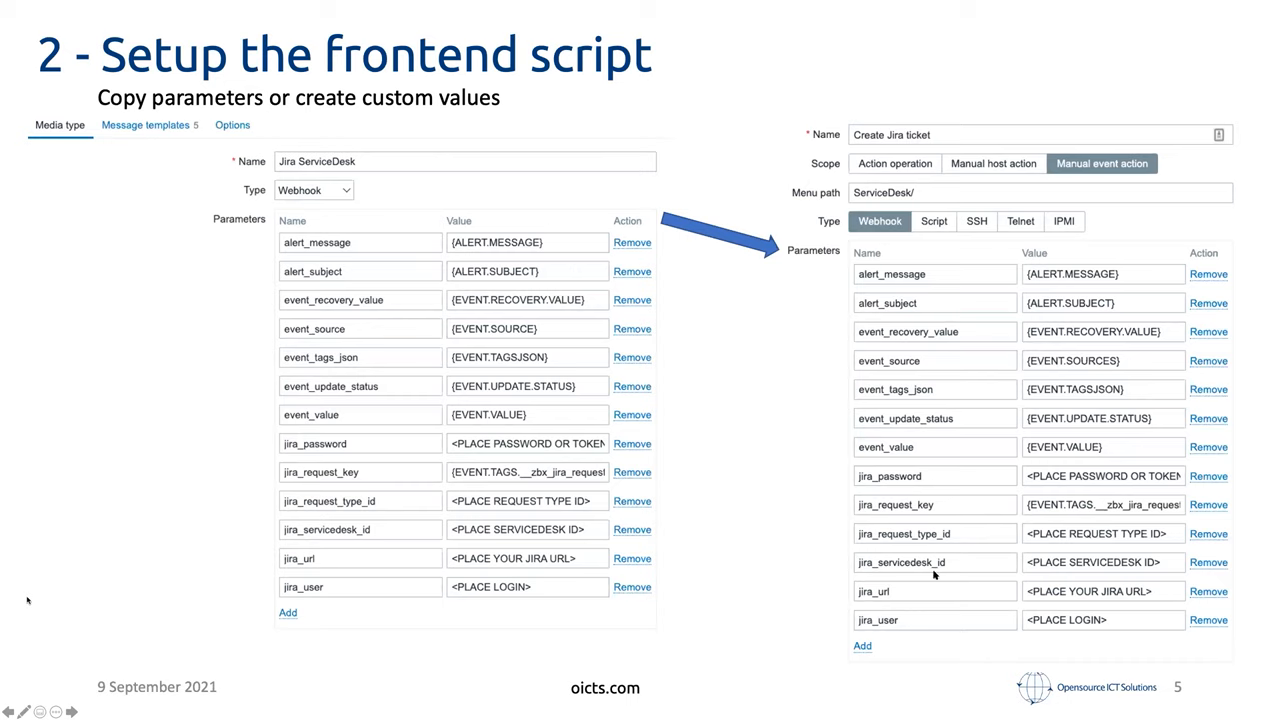
{"action": "mouse_move", "coordinate": [1144, 524]}
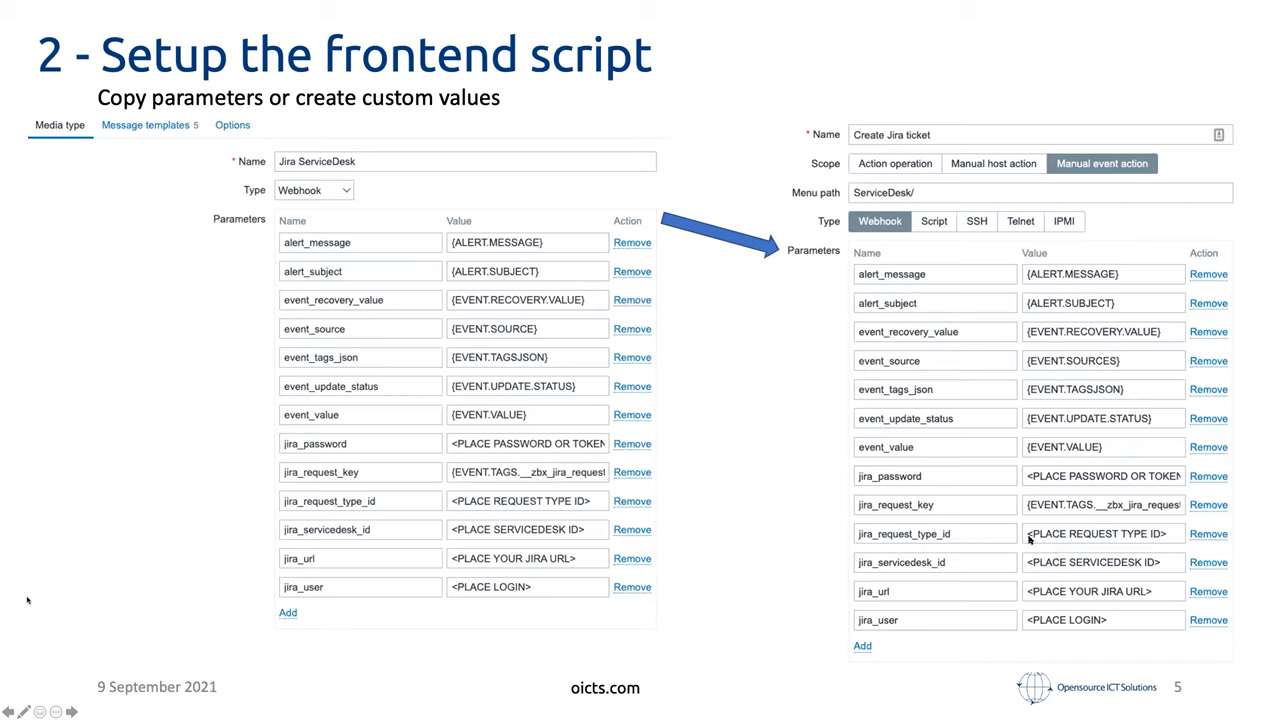
{"action": "mouse_move", "coordinate": [436, 300]}
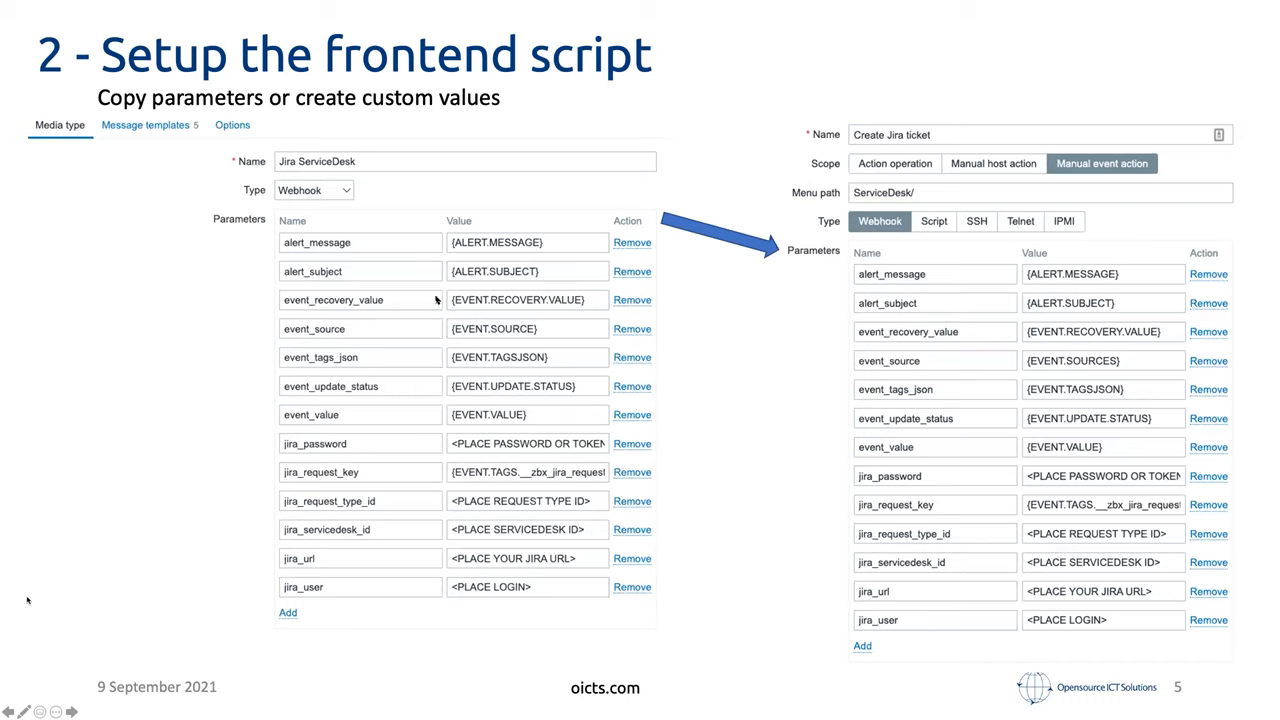
{"action": "mouse_move", "coordinate": [352, 290]}
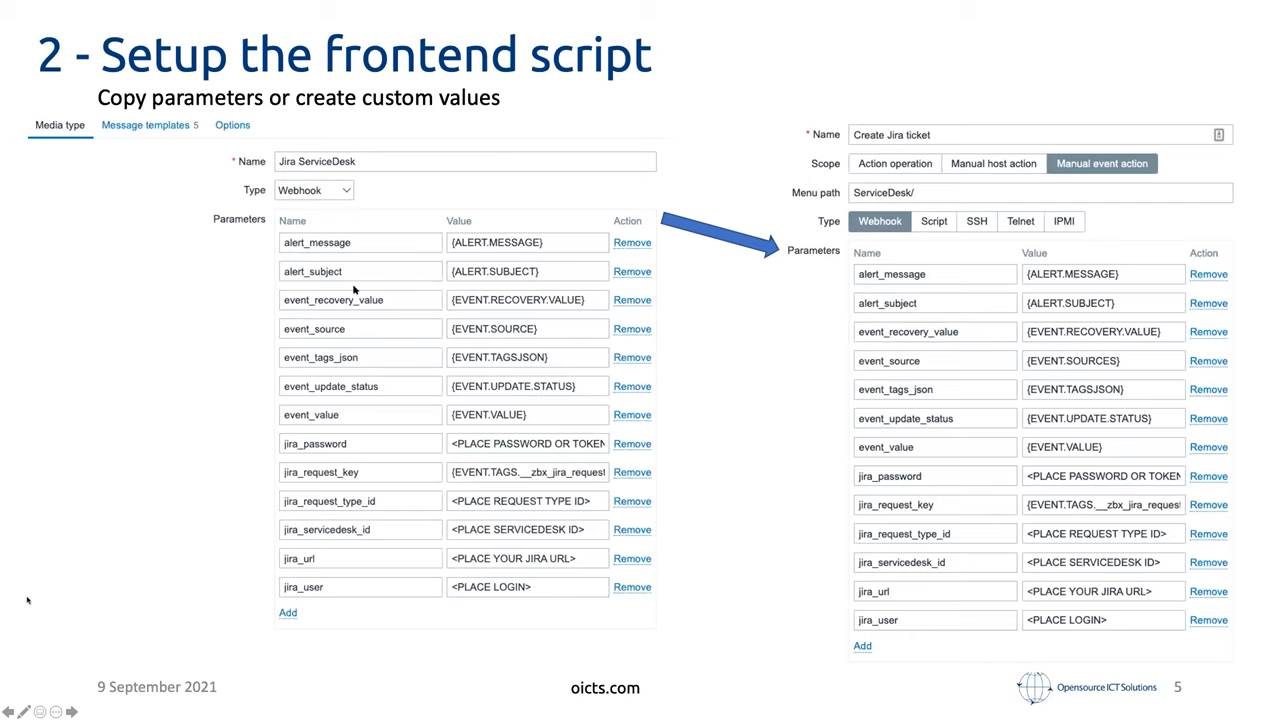
{"action": "mouse_move", "coordinate": [488, 452]}
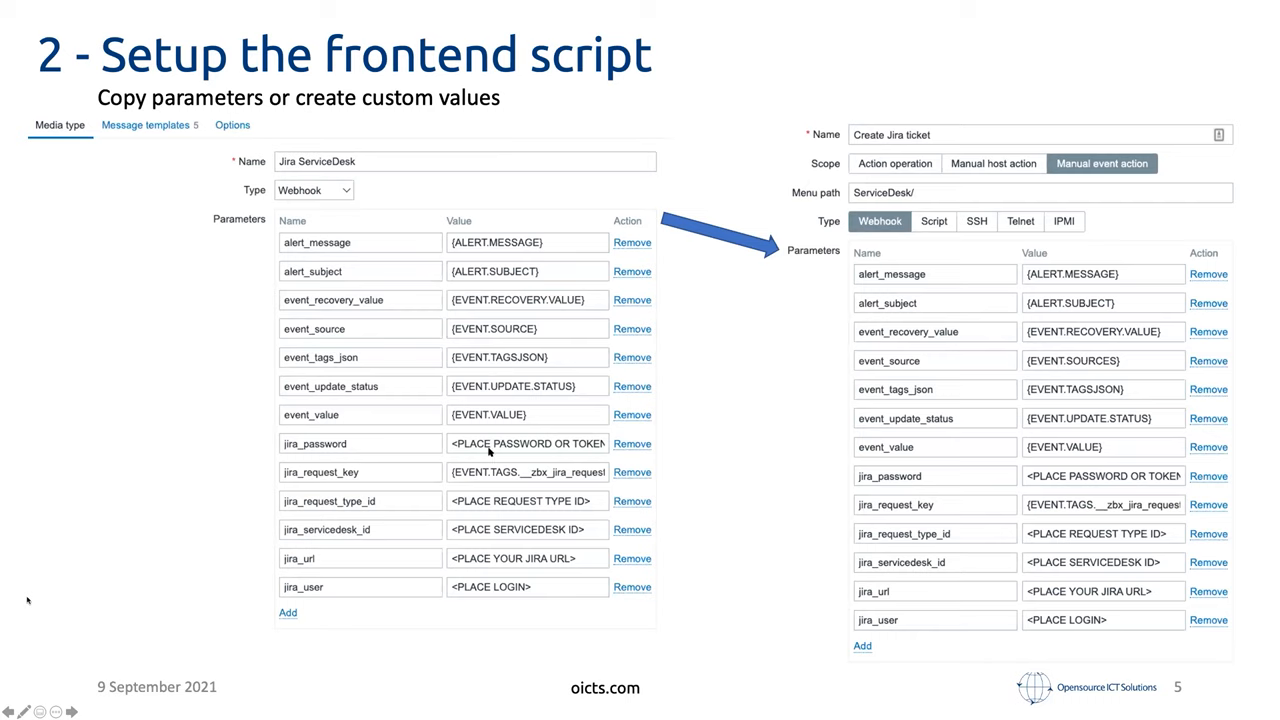
{"action": "mouse_move", "coordinate": [478, 532]}
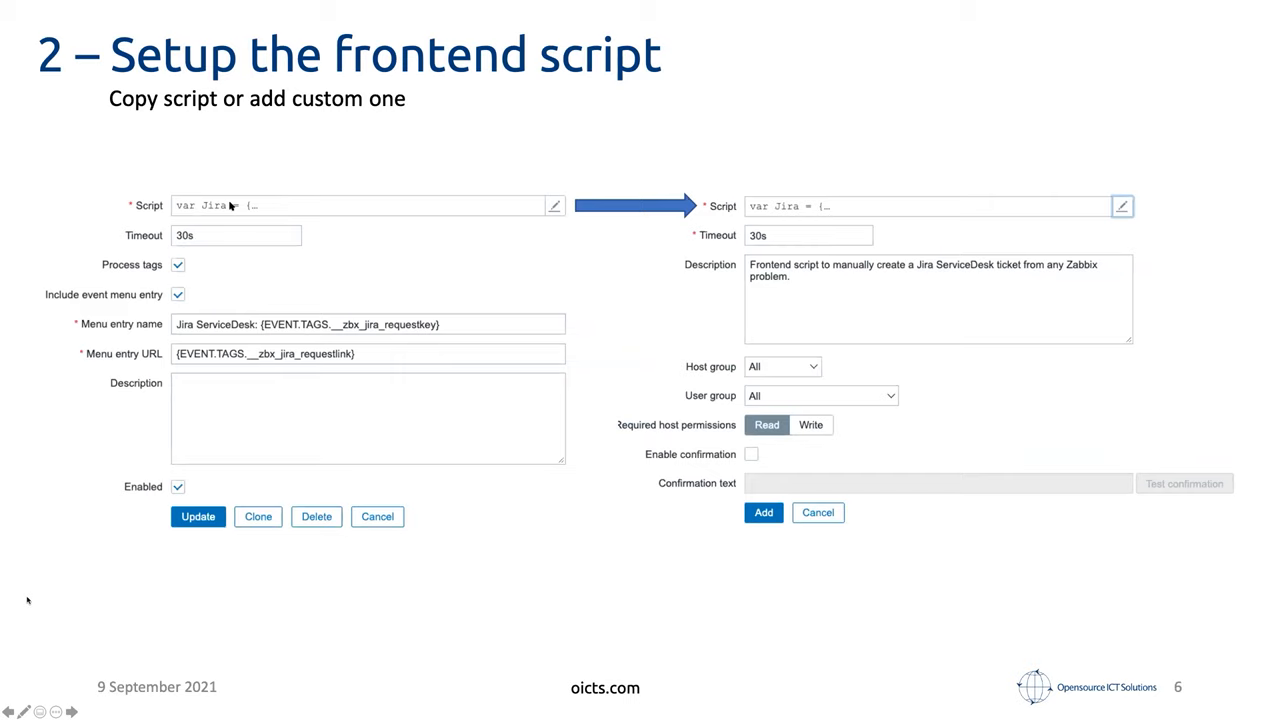
{"action": "mouse_move", "coordinate": [820, 236]}
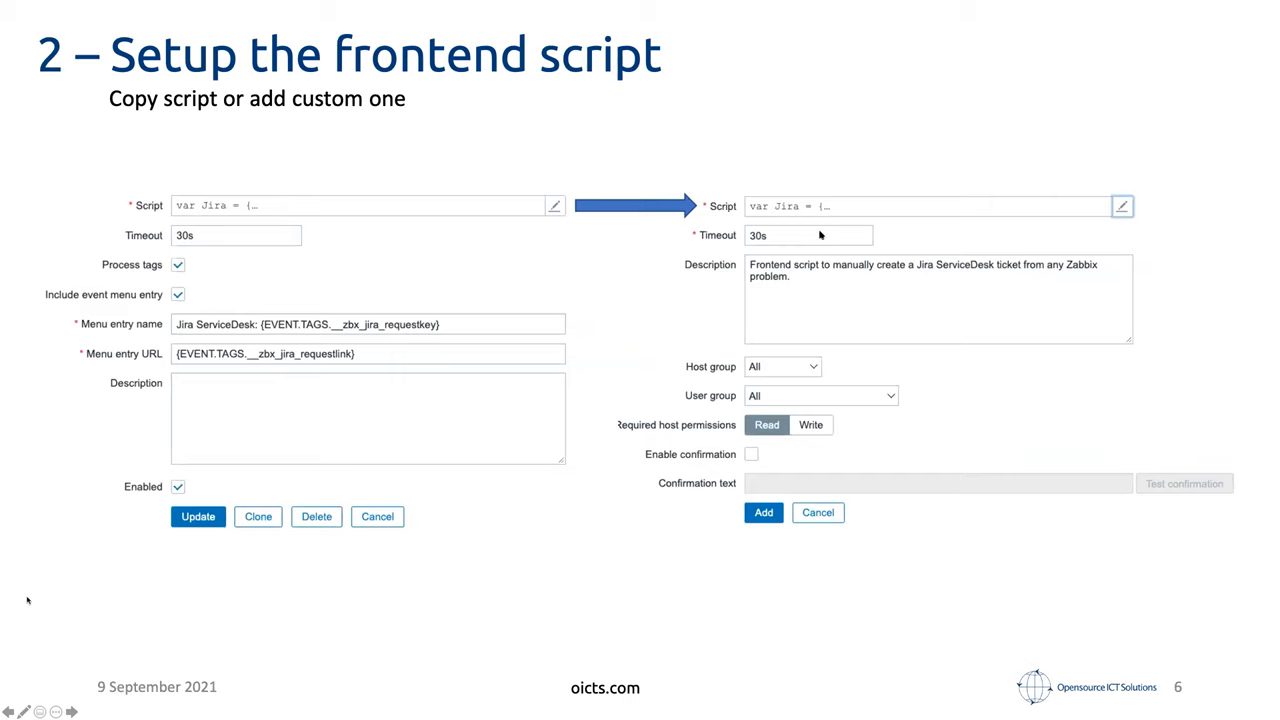
{"action": "mouse_move", "coordinate": [112, 200]}
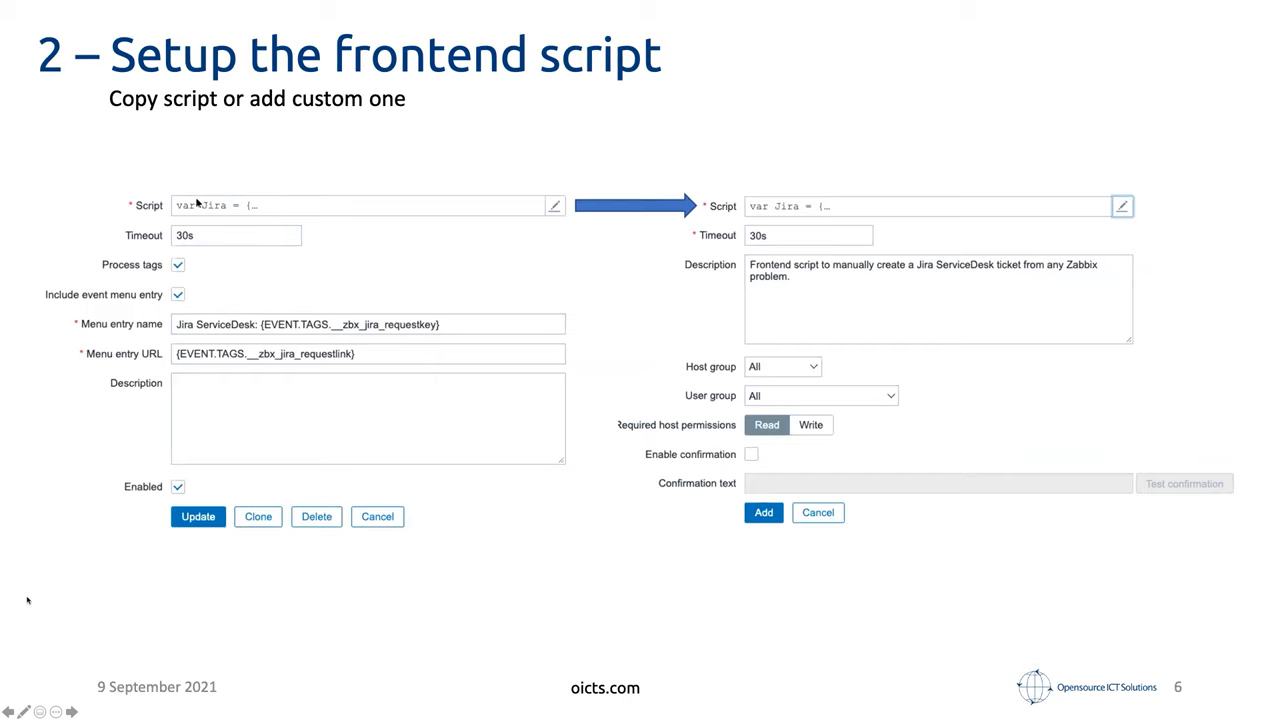
{"action": "mouse_move", "coordinate": [708, 194]}
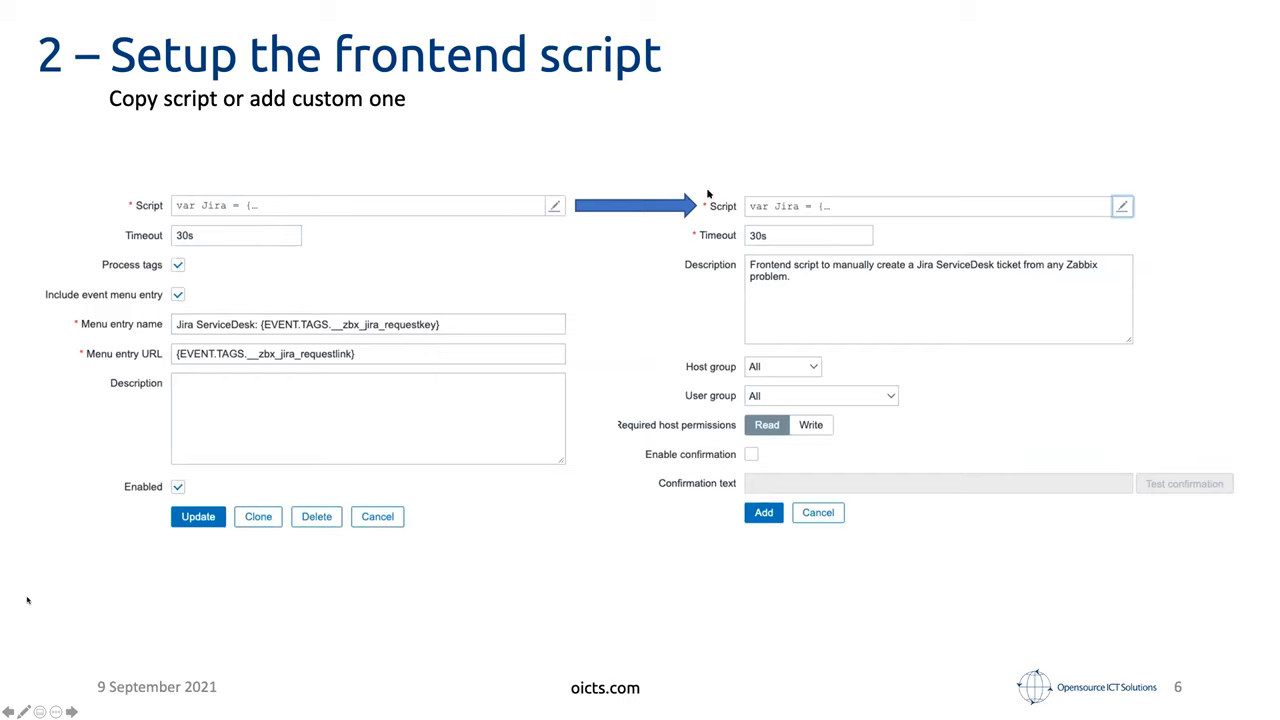
{"action": "mouse_move", "coordinate": [782, 208]}
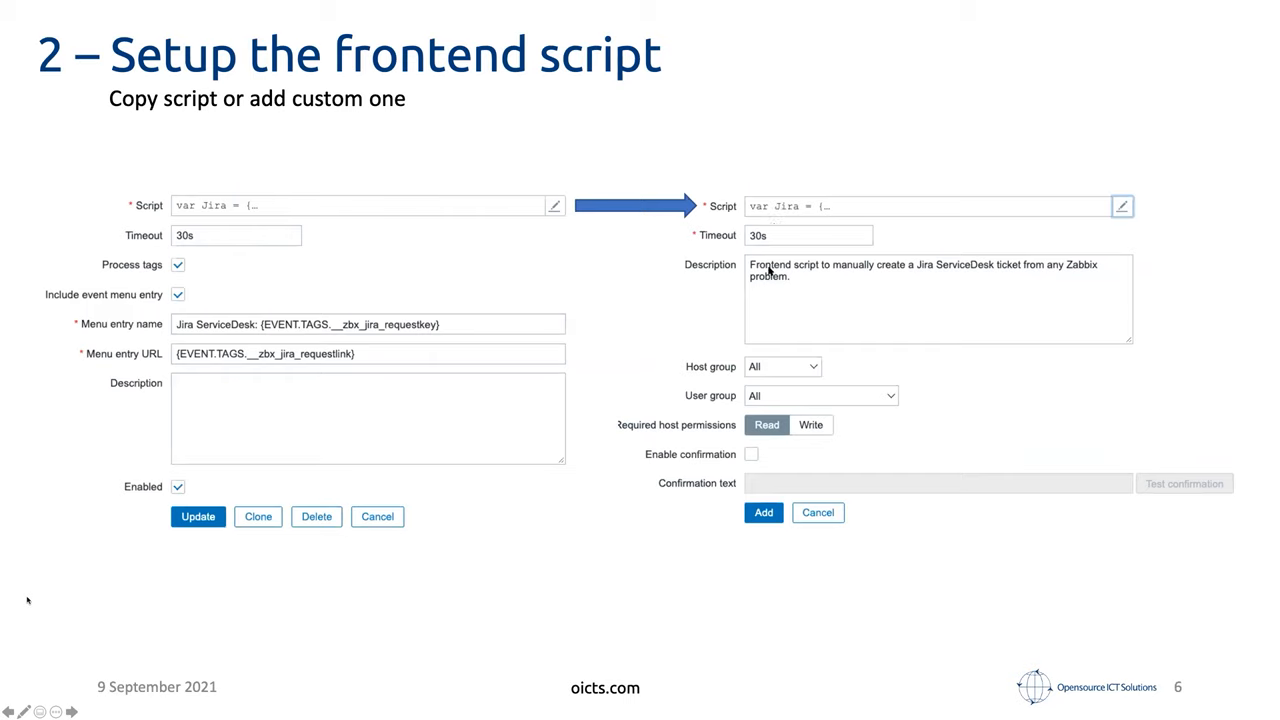
{"action": "mouse_move", "coordinate": [718, 272]}
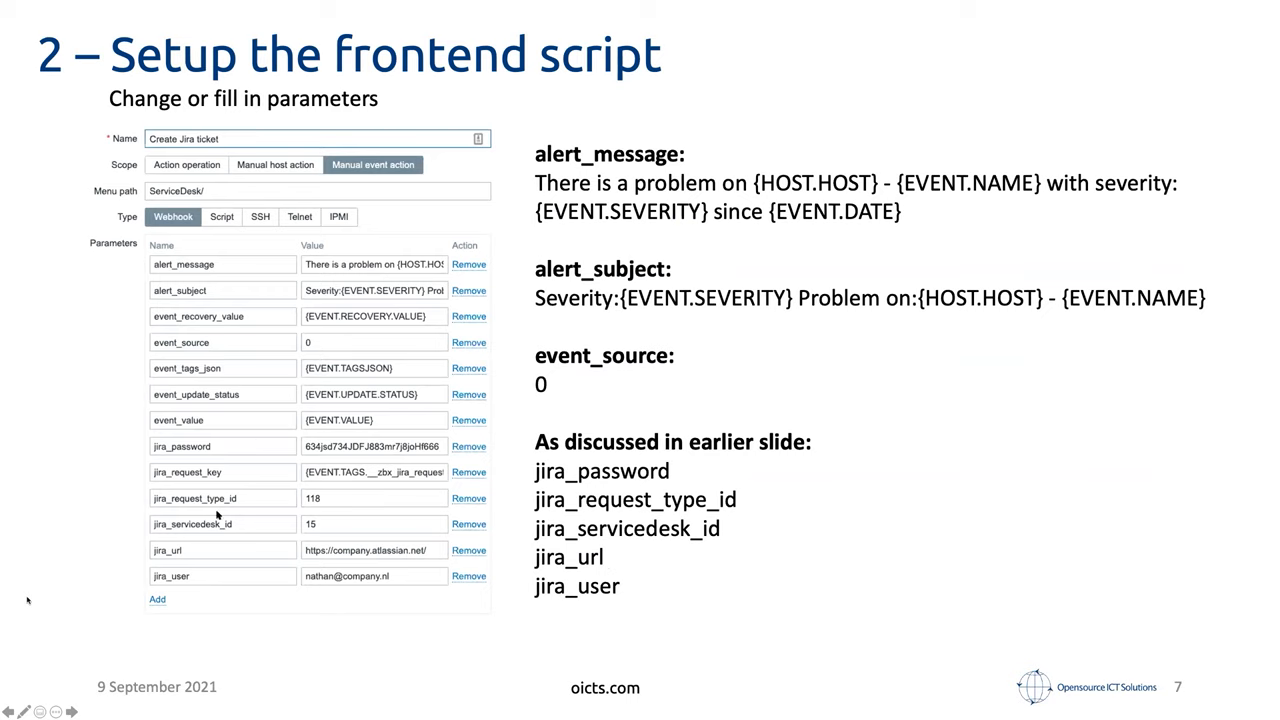
{"action": "mouse_move", "coordinate": [196, 504]}
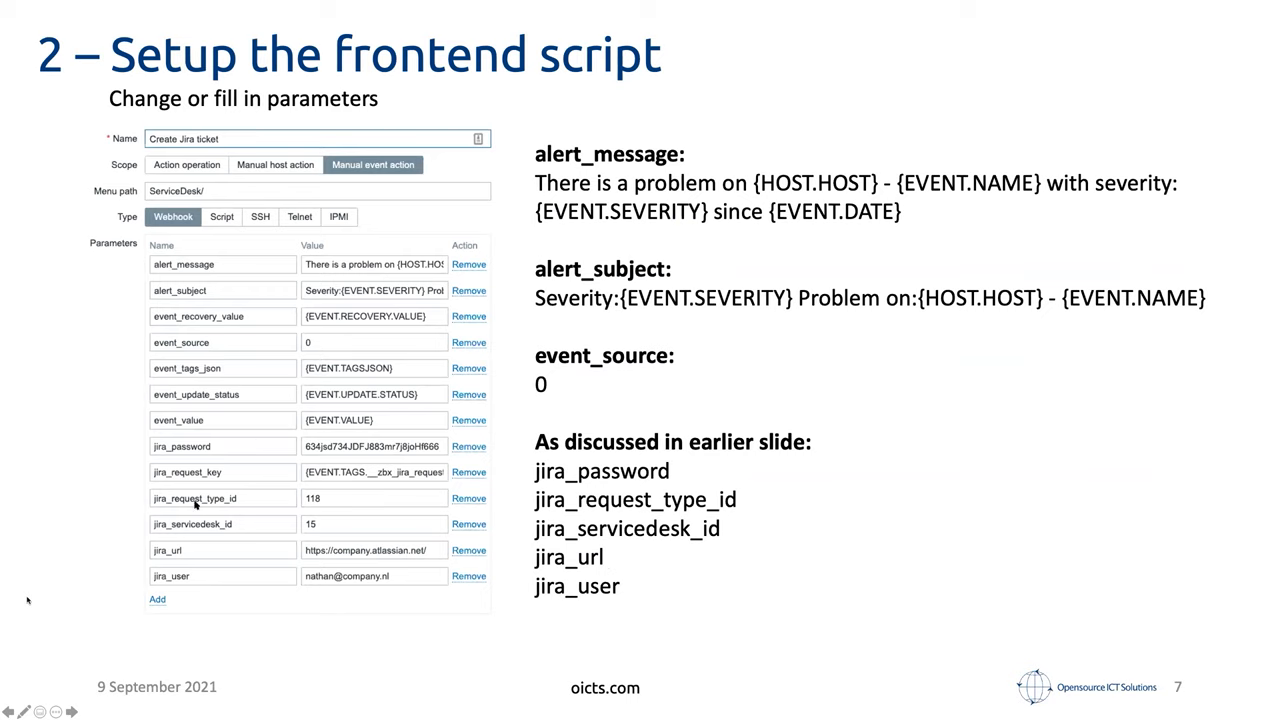
{"action": "mouse_move", "coordinate": [292, 492]}
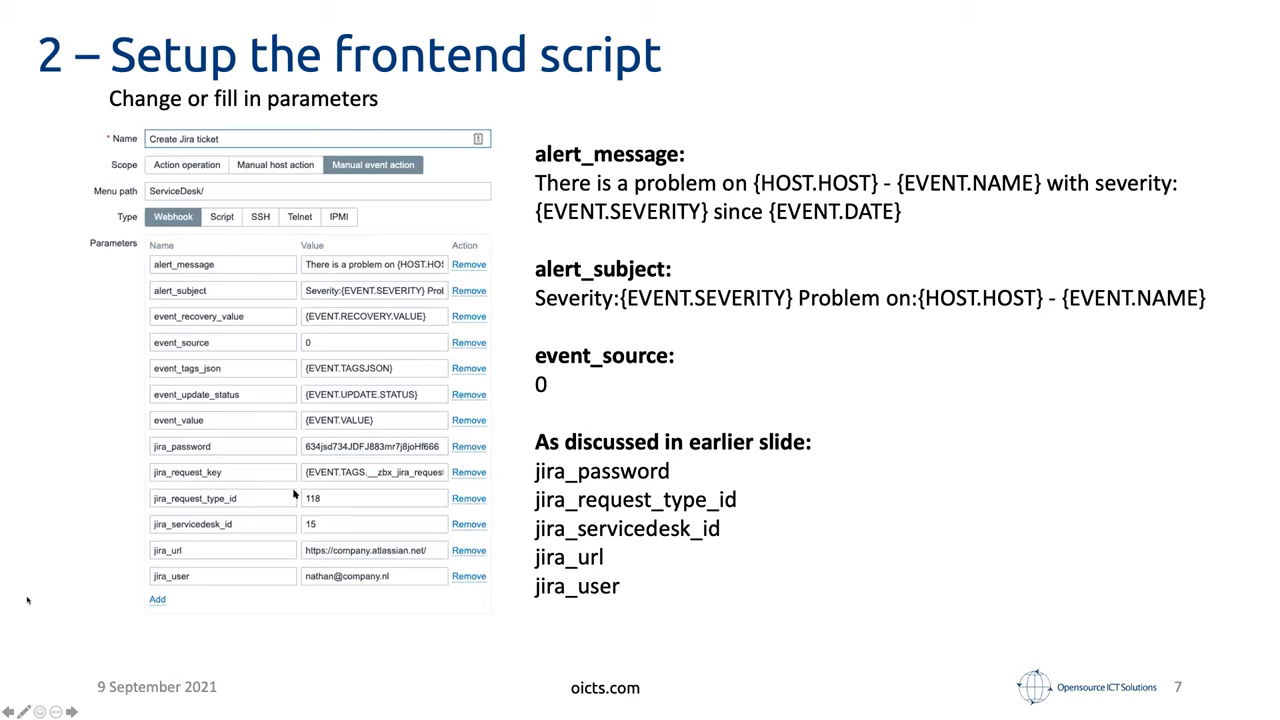
{"action": "mouse_move", "coordinate": [208, 528]}
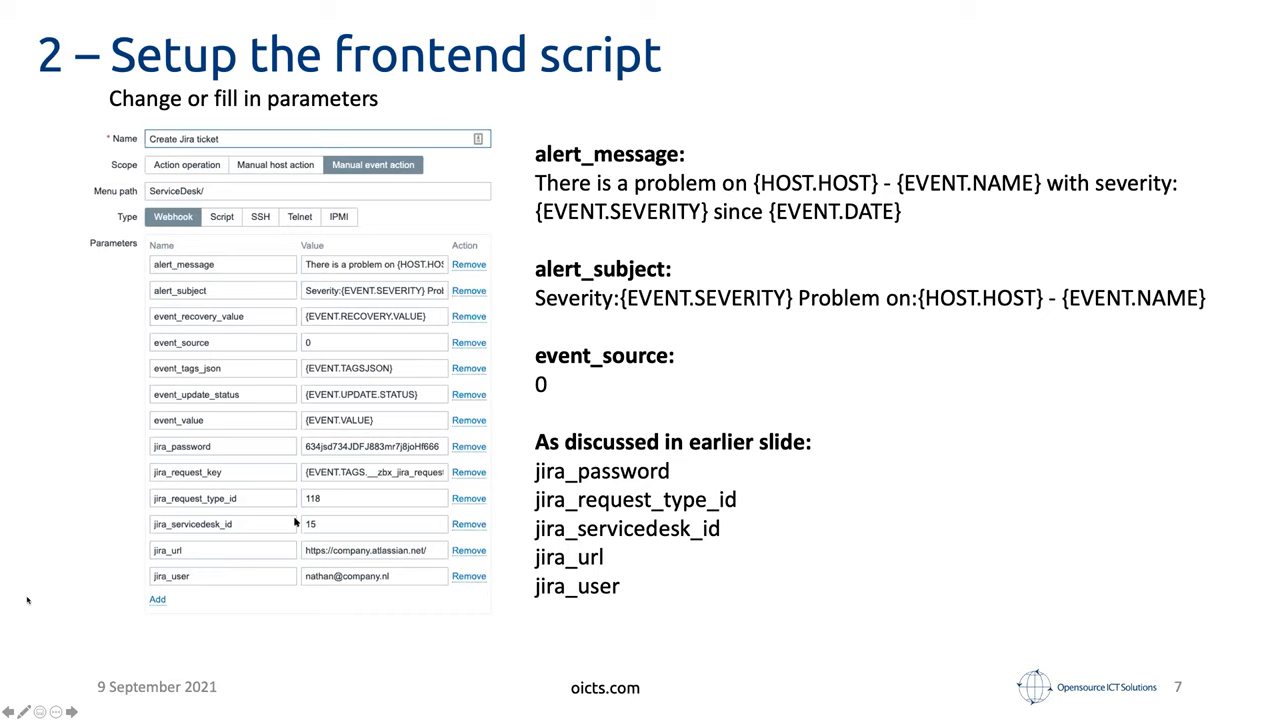
{"action": "mouse_move", "coordinate": [320, 522]}
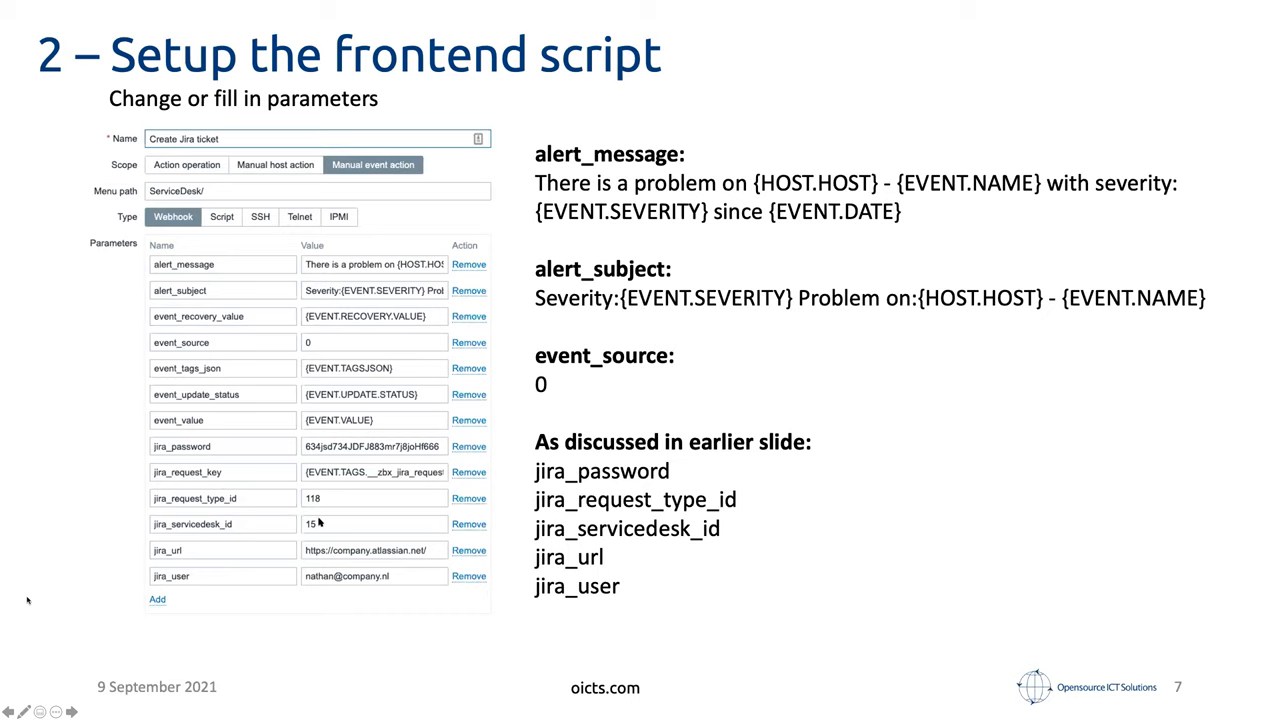
{"action": "mouse_move", "coordinate": [202, 560]}
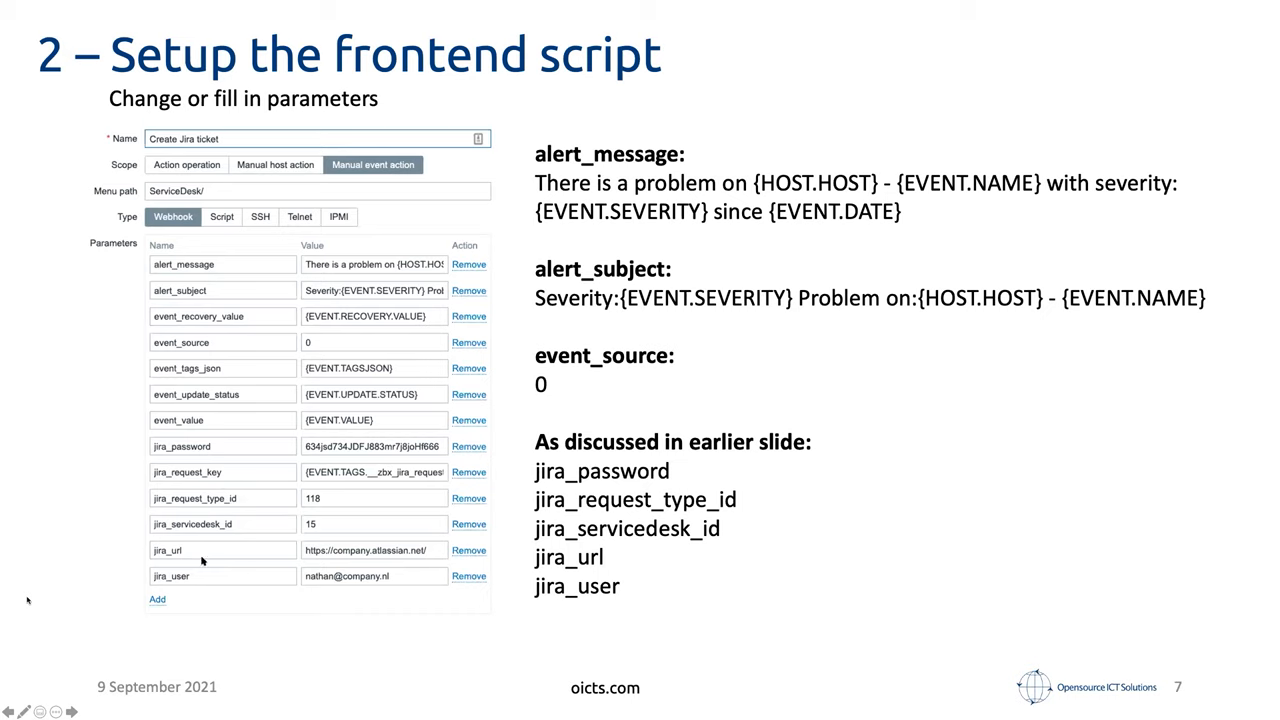
{"action": "mouse_move", "coordinate": [336, 552]}
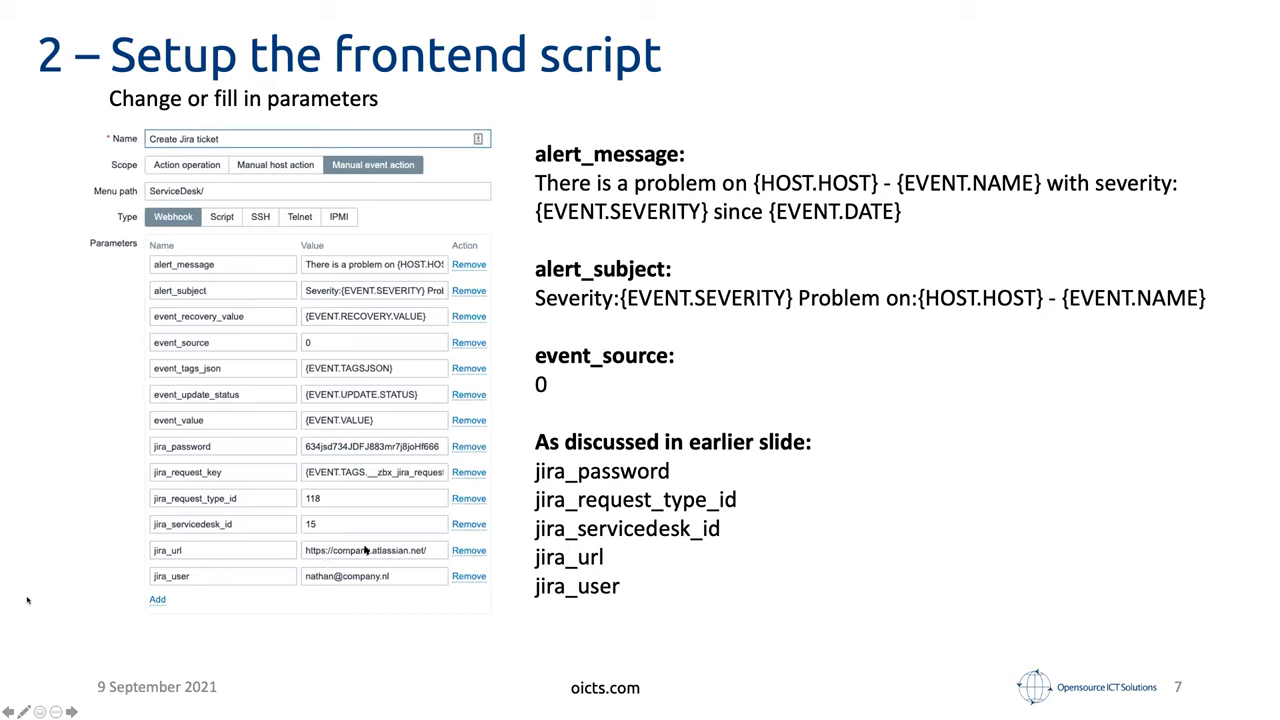
{"action": "mouse_move", "coordinate": [446, 552]}
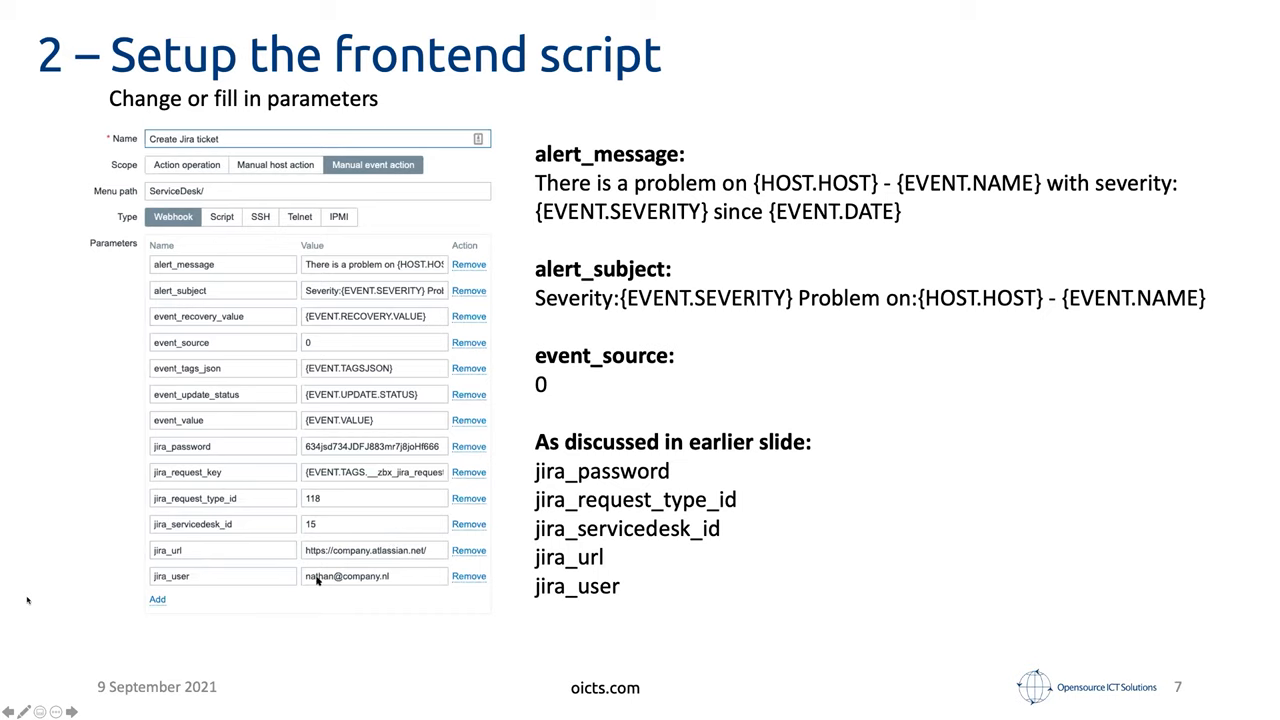
{"action": "mouse_move", "coordinate": [188, 352]}
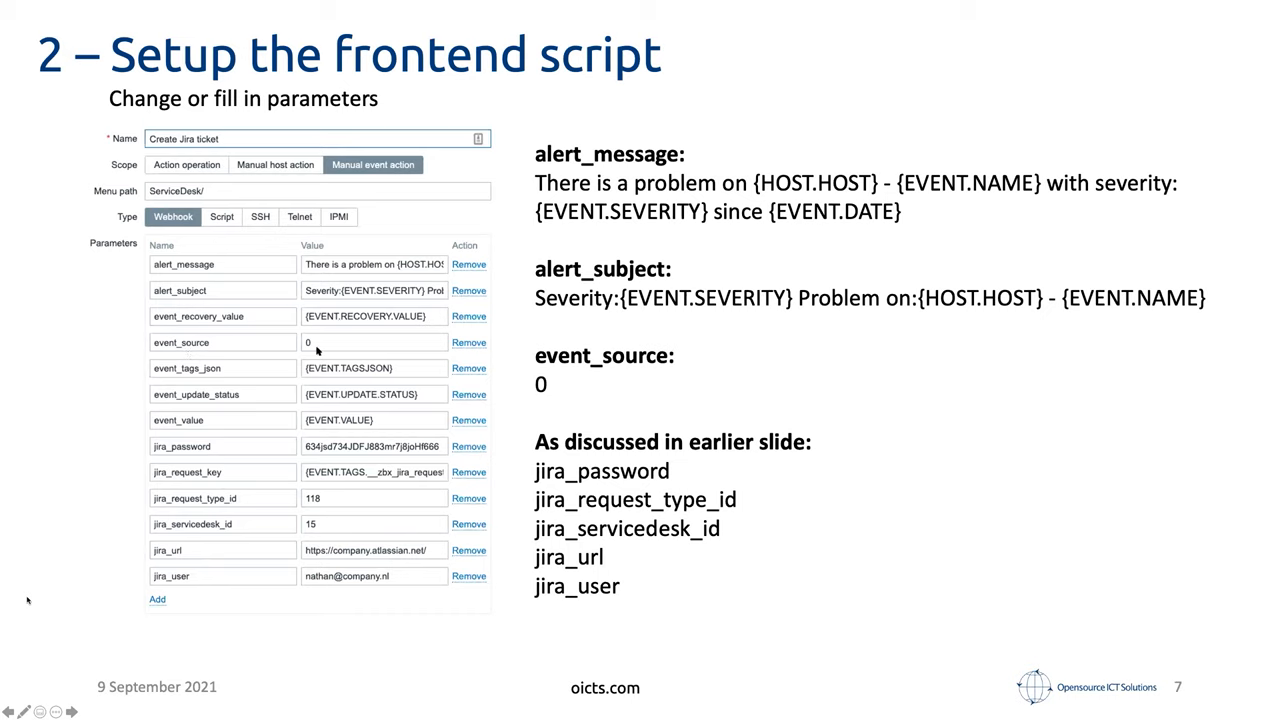
{"action": "mouse_move", "coordinate": [316, 368]}
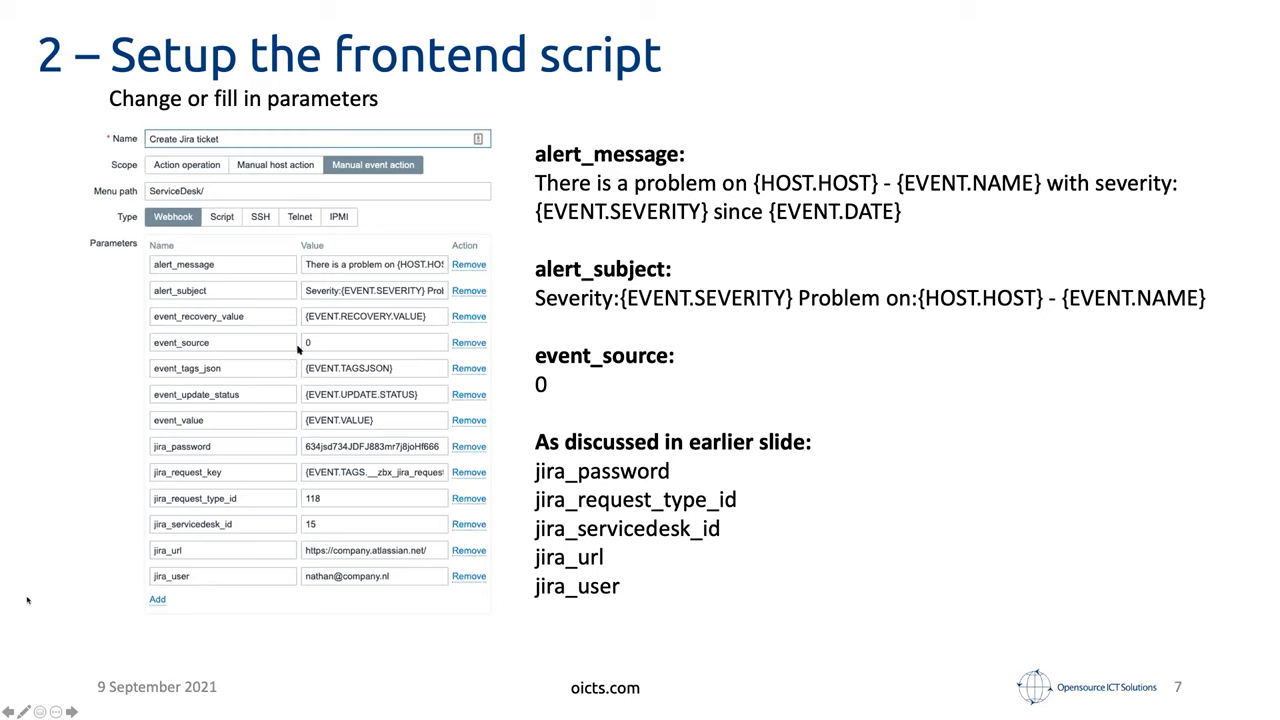
{"action": "mouse_move", "coordinate": [312, 336]}
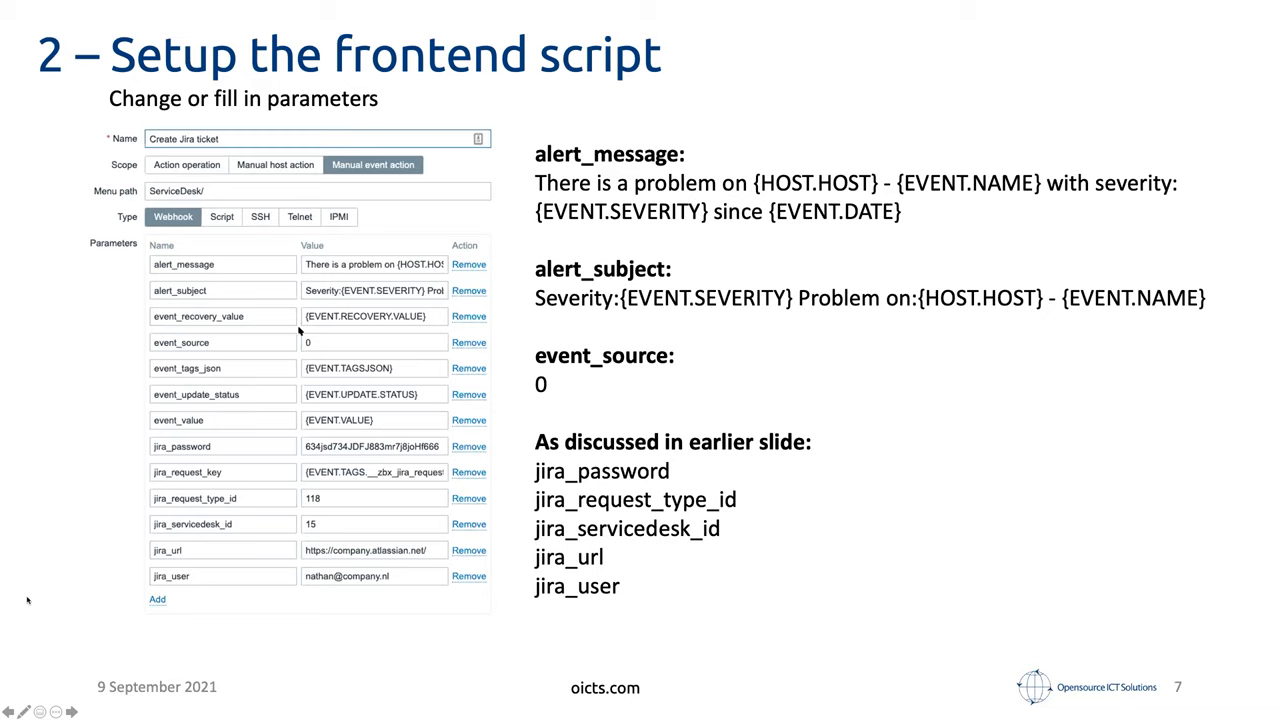
{"action": "mouse_move", "coordinate": [192, 264]}
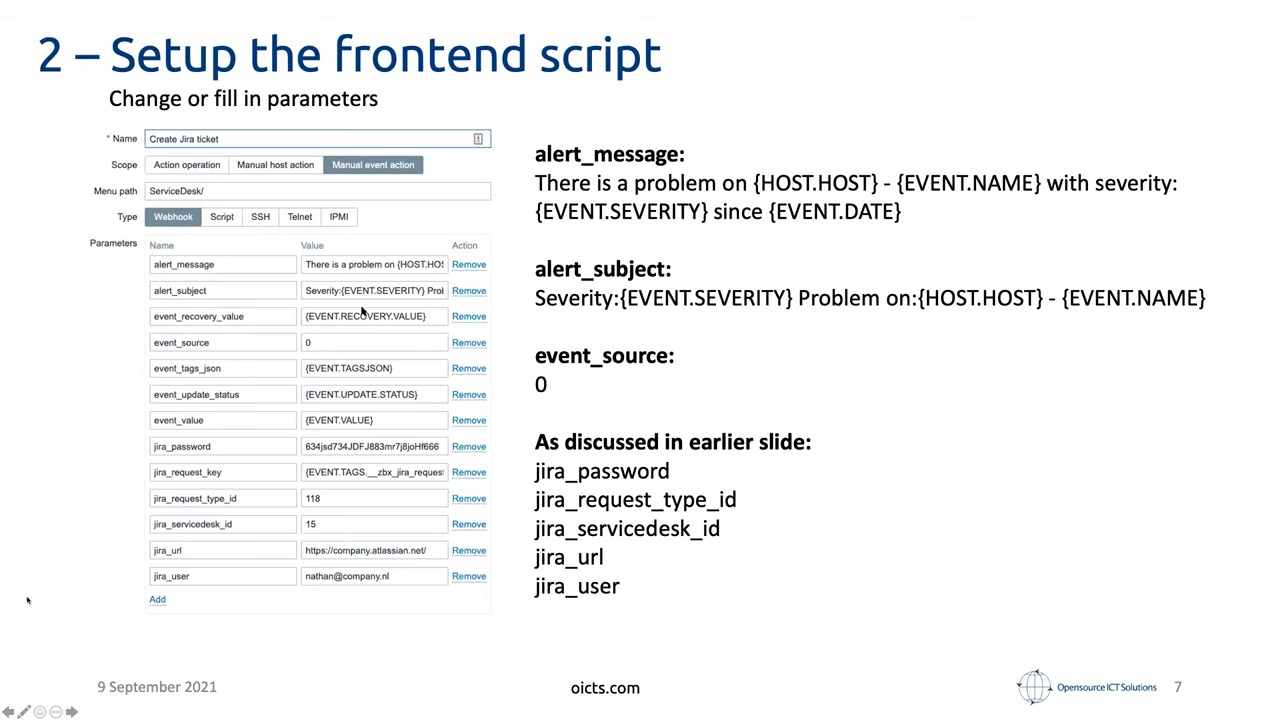
{"action": "mouse_move", "coordinate": [276, 260]}
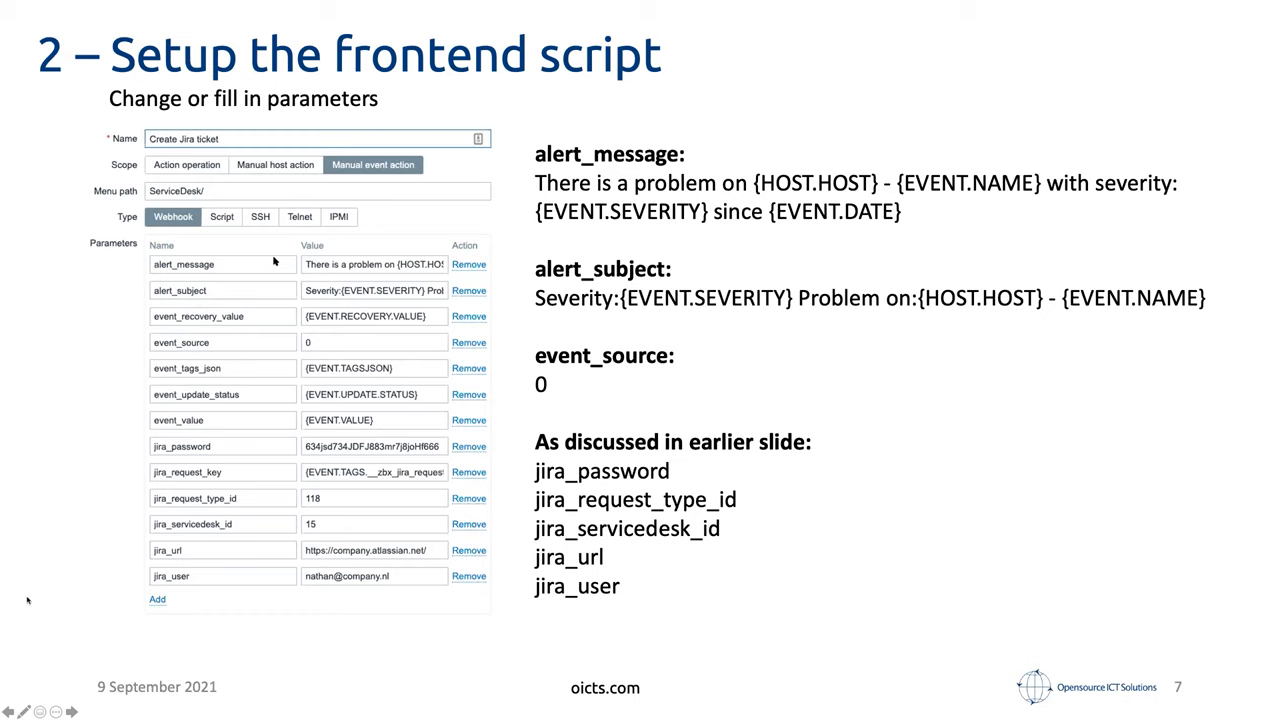
{"action": "mouse_move", "coordinate": [192, 248]}
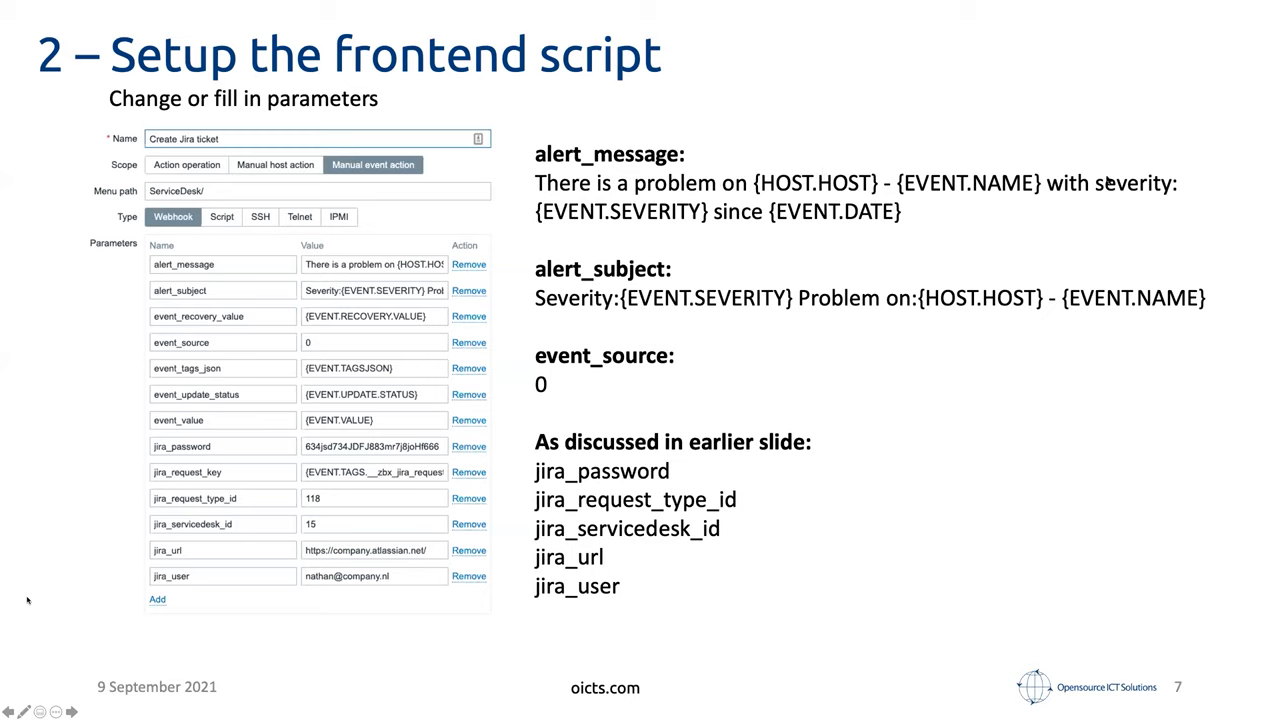
{"action": "mouse_move", "coordinate": [604, 236]}
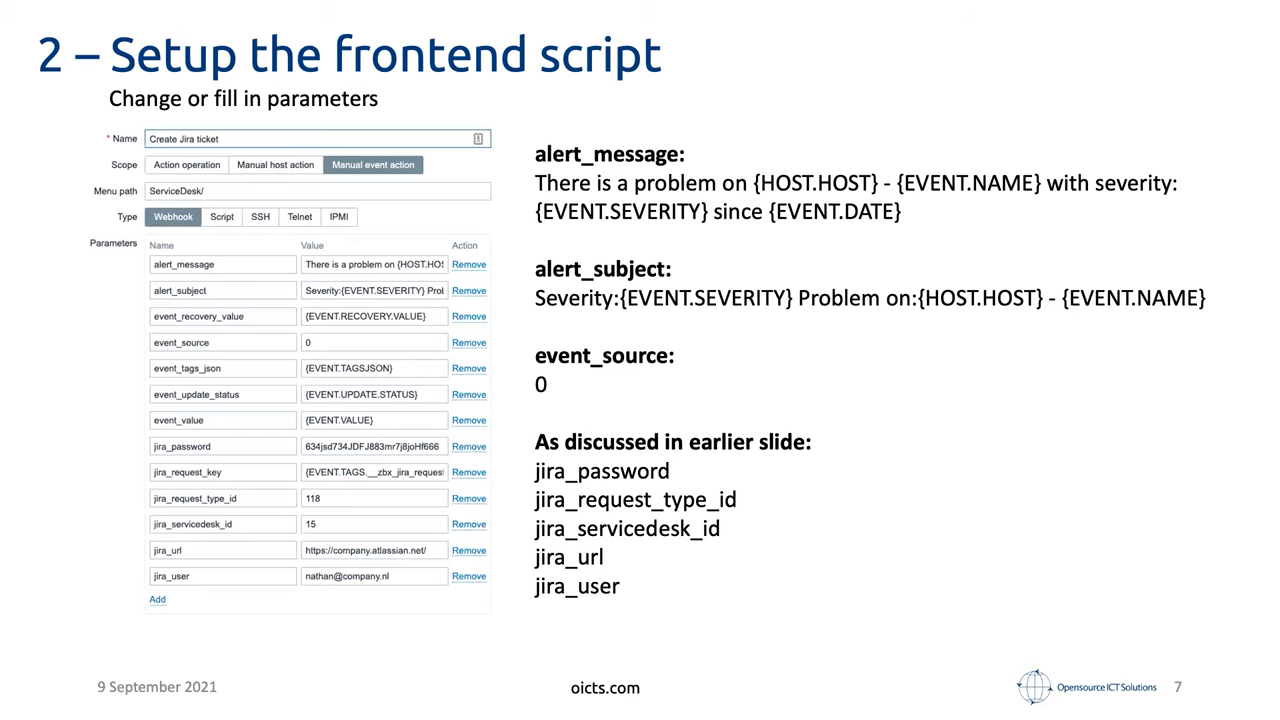
Step: Advance to slide 8, '3 – The result', showing the Create Jira ticket script in the problem menu
{"action": "key", "text": "Right"}
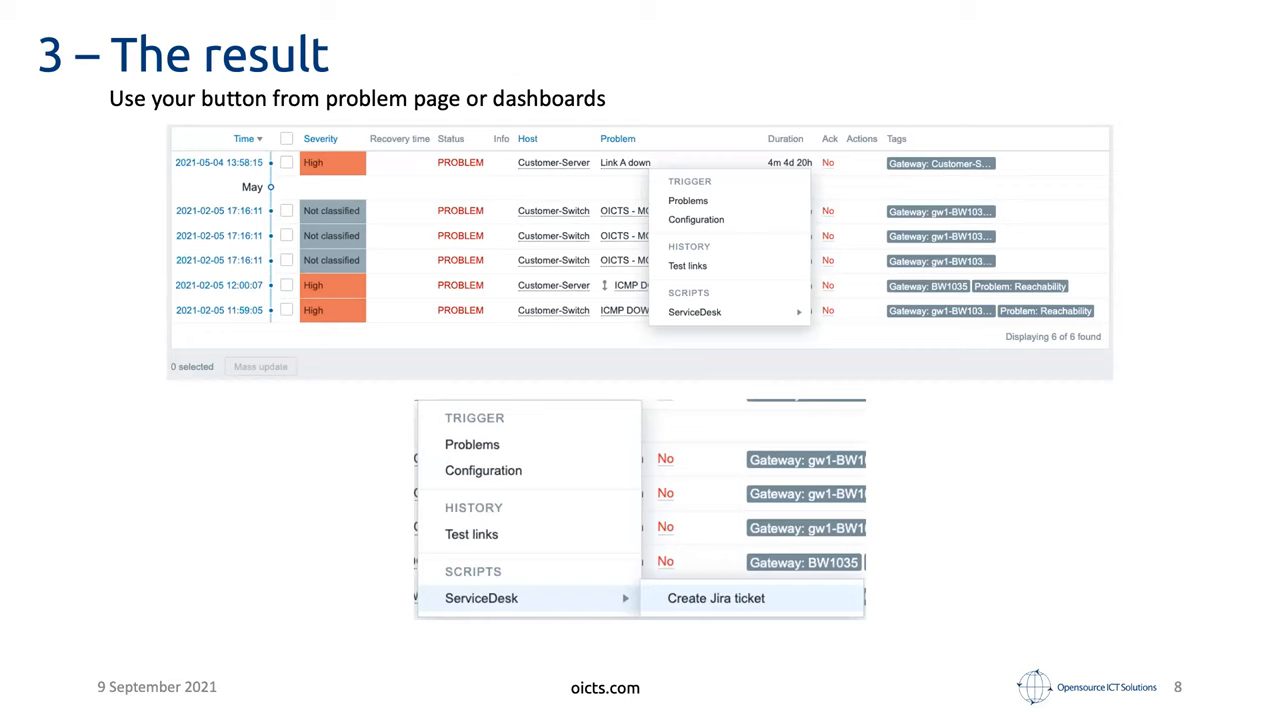
{"action": "mouse_move", "coordinate": [28, 600]}
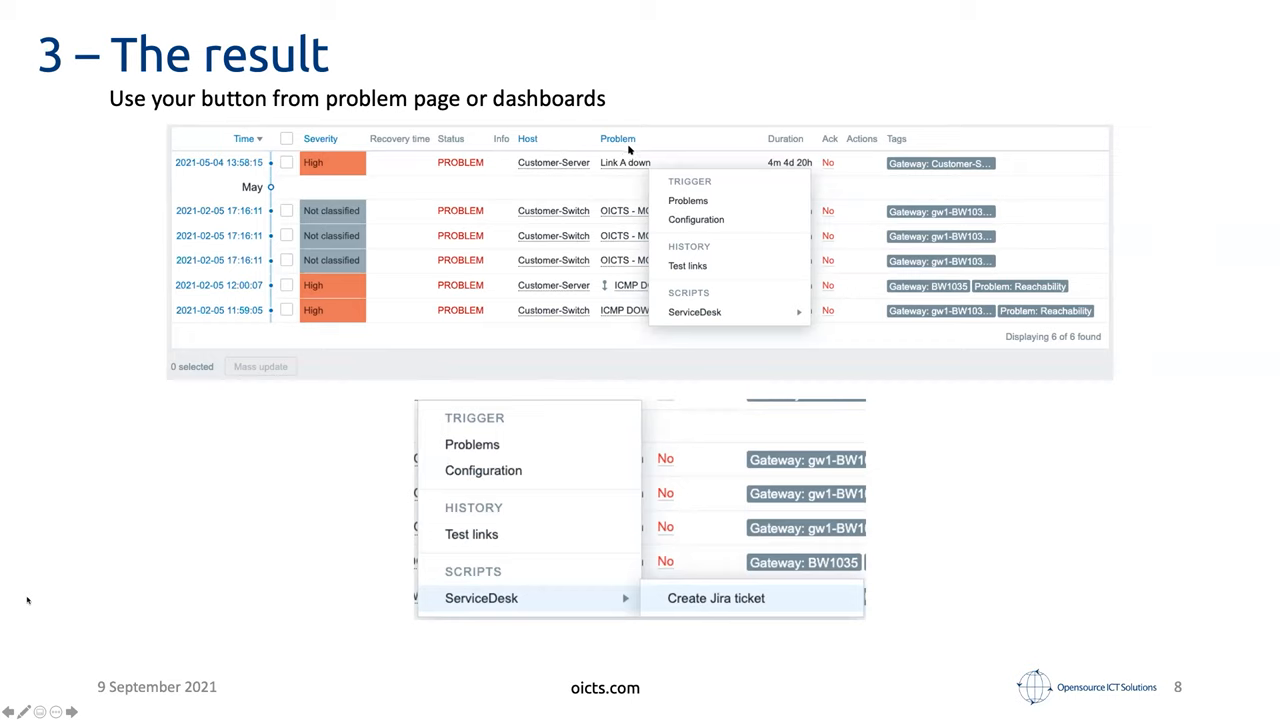
{"action": "mouse_move", "coordinate": [826, 332]}
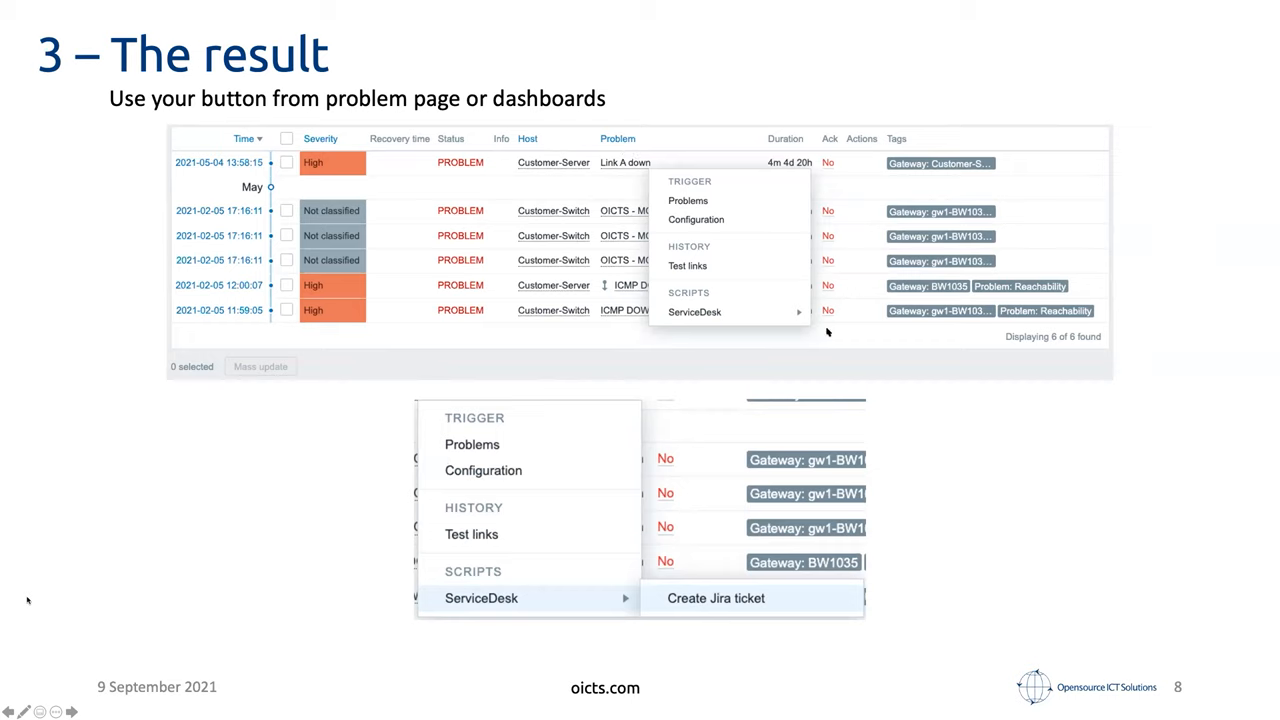
{"action": "mouse_move", "coordinate": [734, 288]}
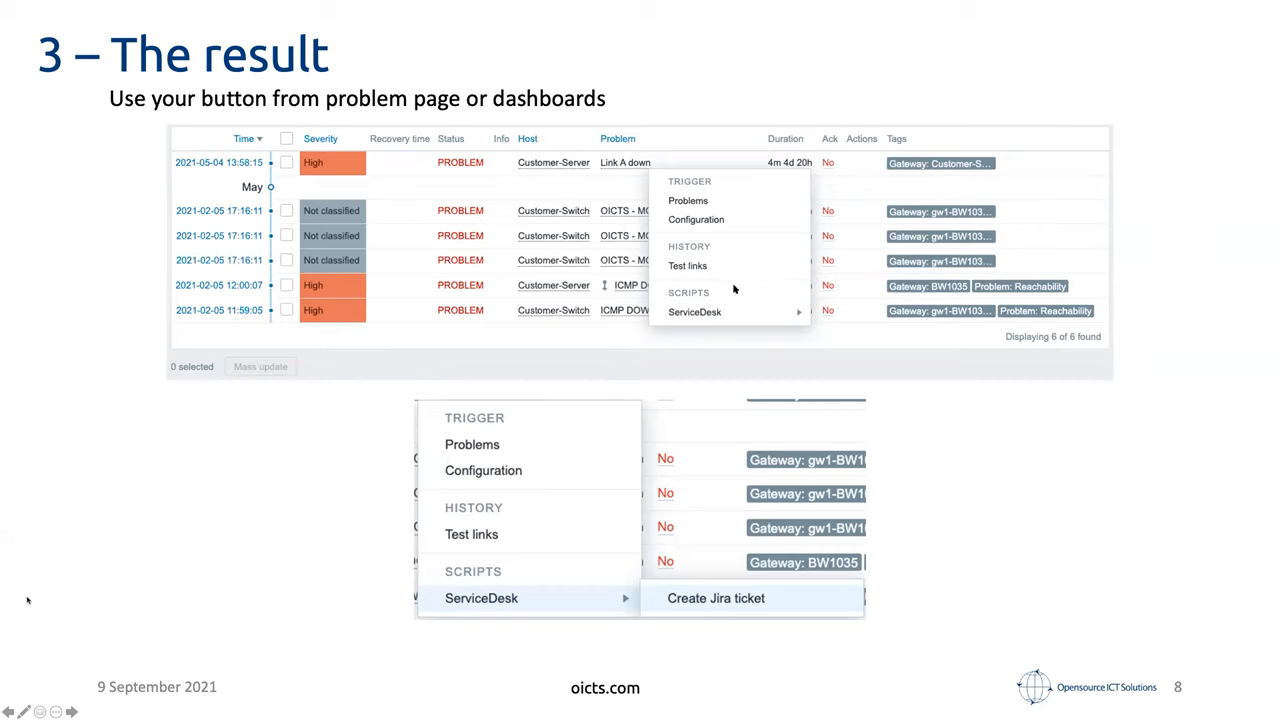
{"action": "mouse_move", "coordinate": [572, 544]}
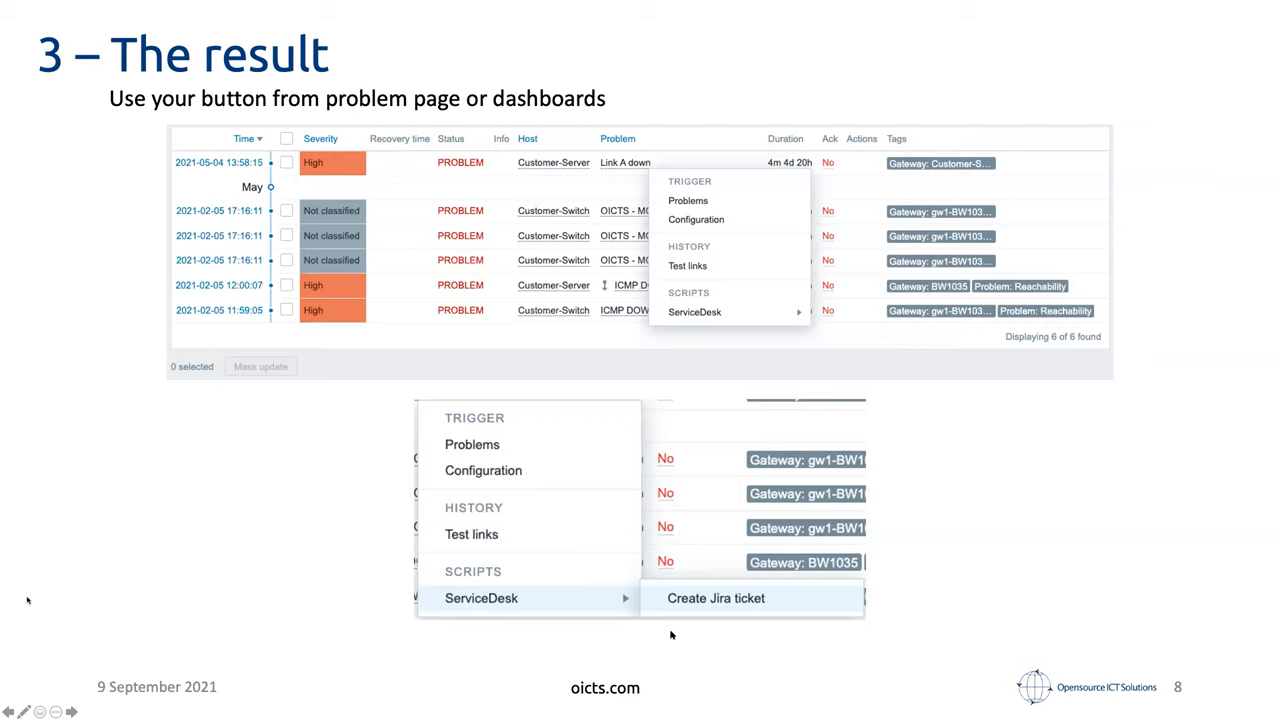
{"action": "mouse_move", "coordinate": [700, 552]}
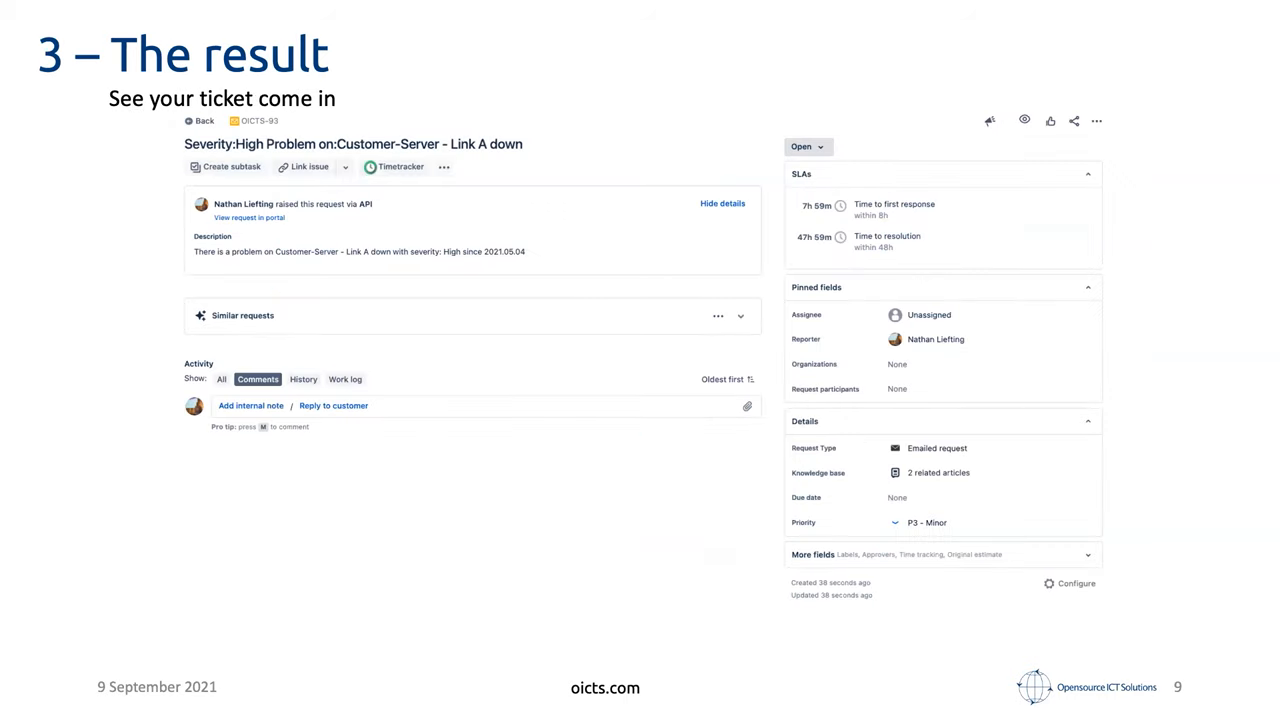
{"action": "mouse_move", "coordinate": [28, 600]}
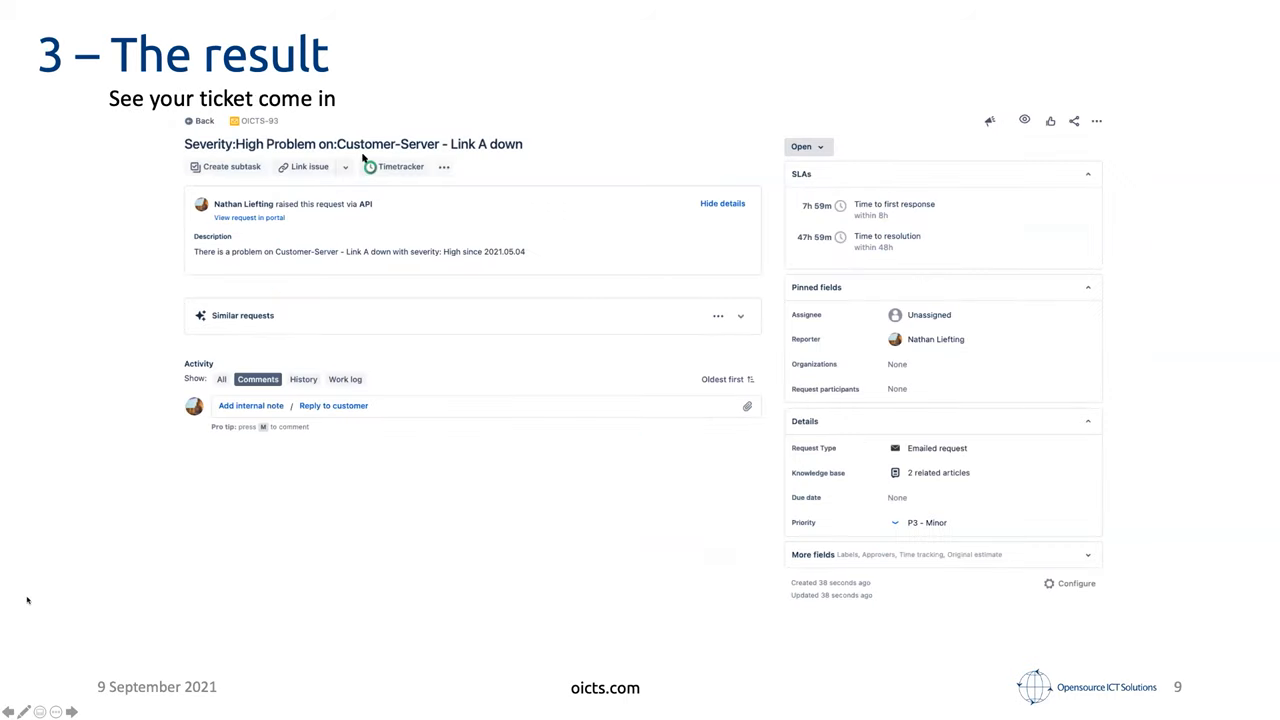
{"action": "mouse_move", "coordinate": [236, 144]}
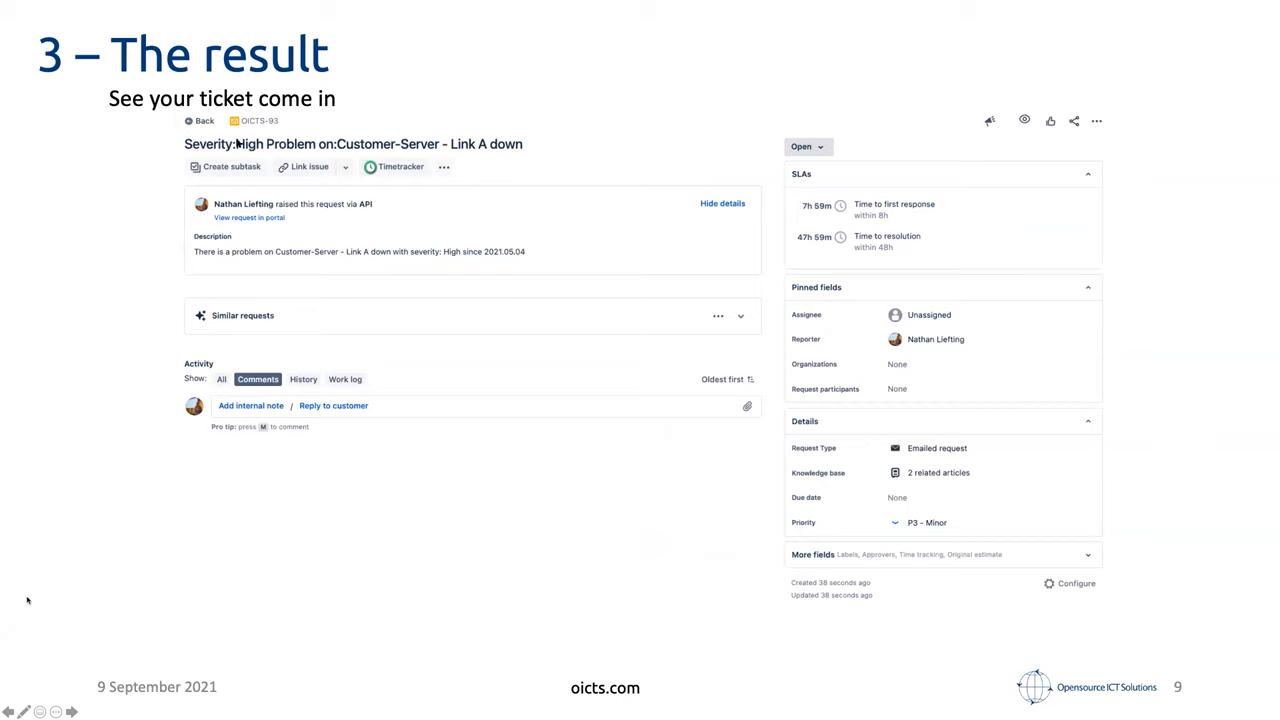
{"action": "mouse_move", "coordinate": [432, 136]}
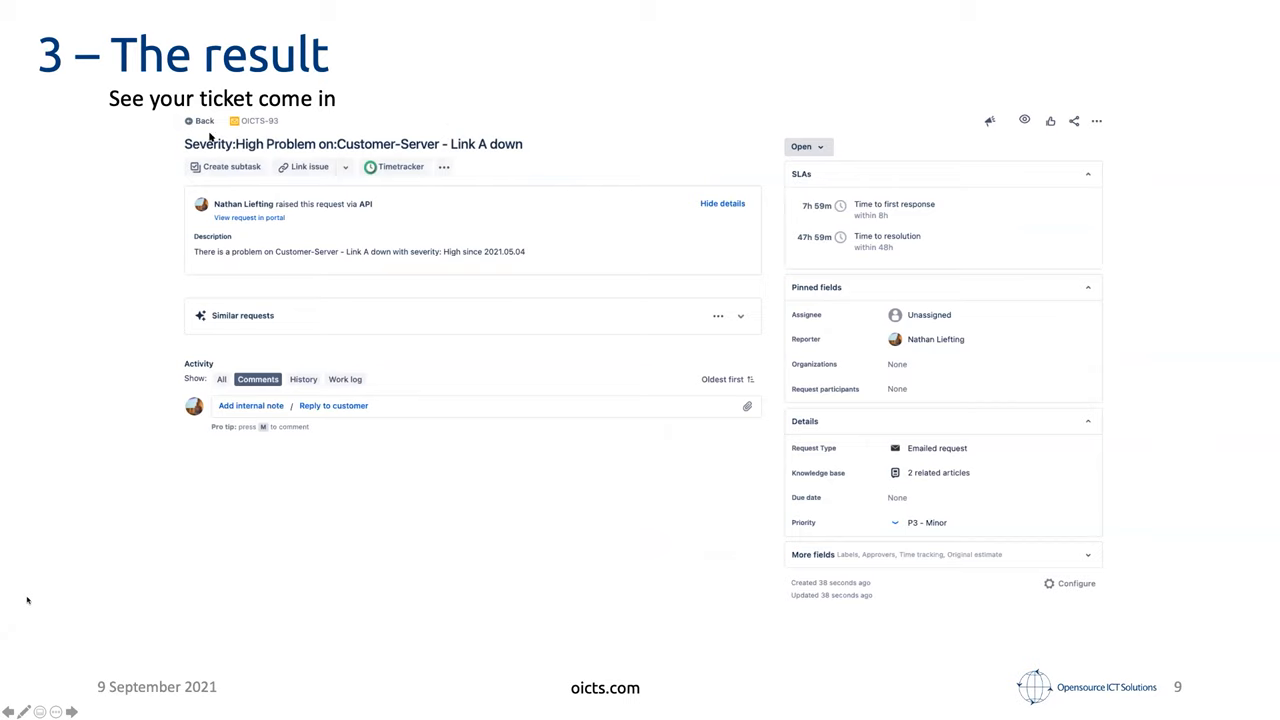
{"action": "mouse_move", "coordinate": [568, 260]}
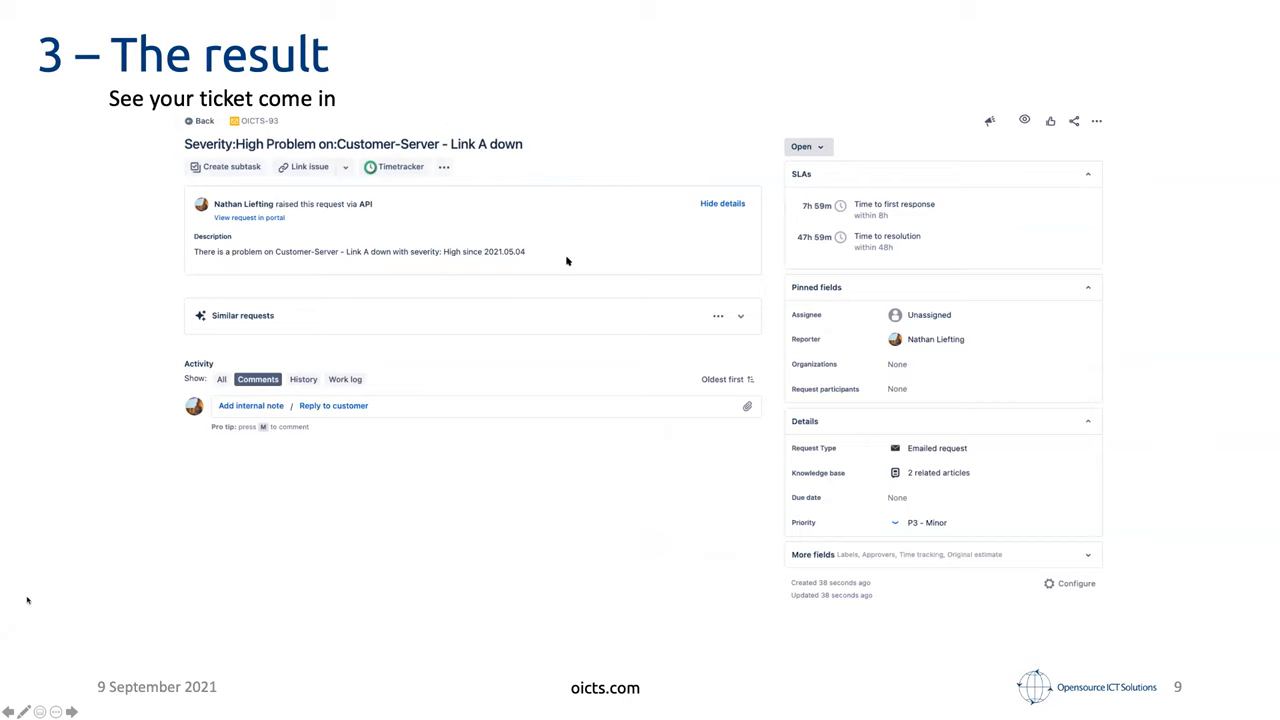